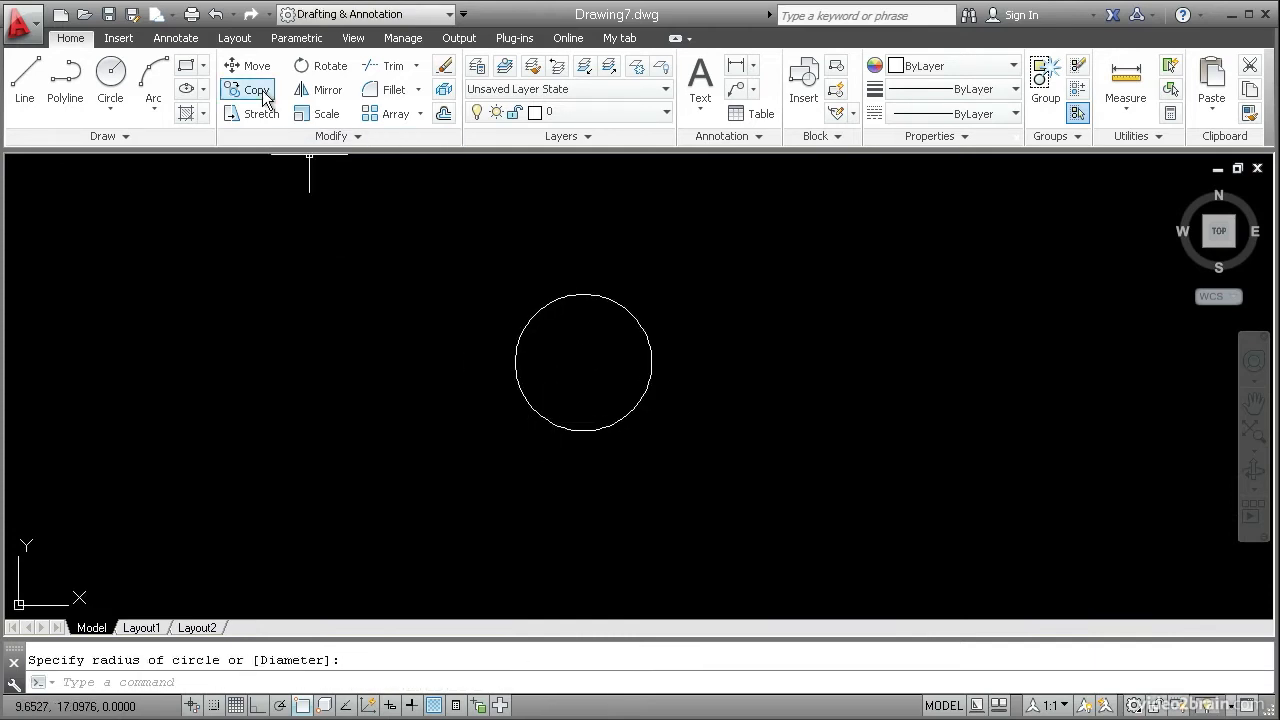
pyautogui.moveTo(206, 72)
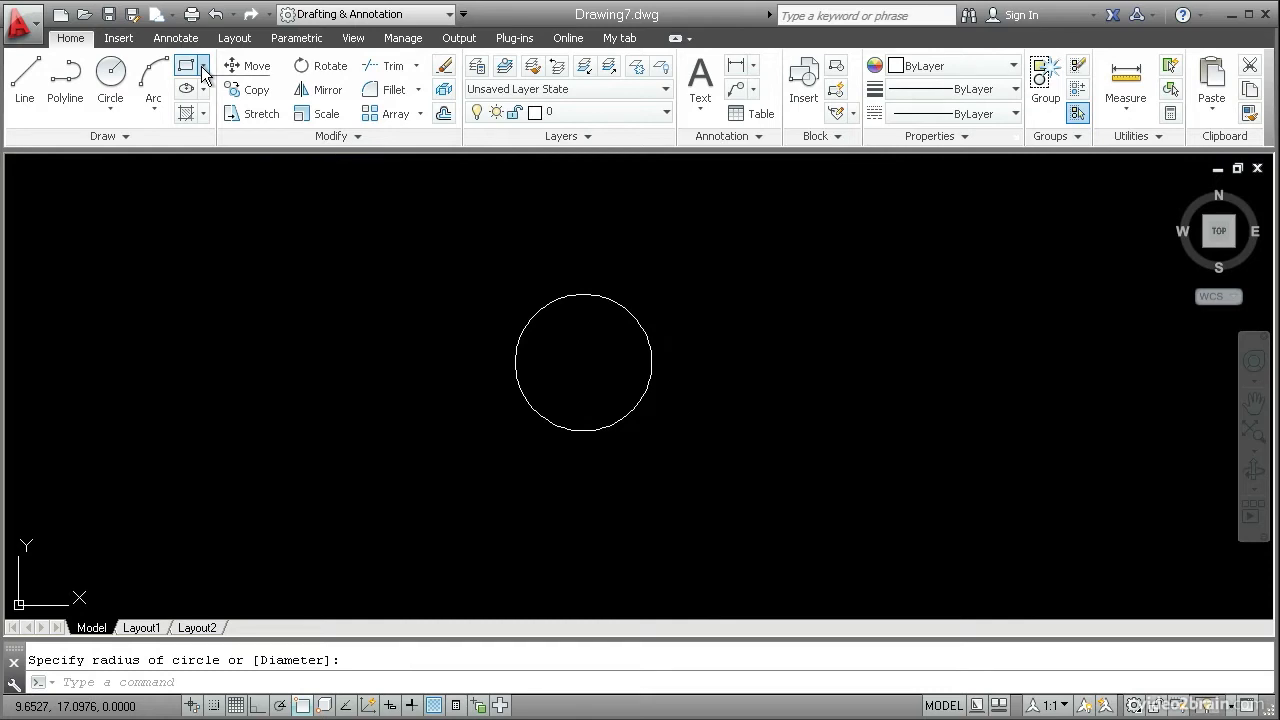
# Draw a 5-sided polygon centred on the circle's centre, inscribed in the circle
pyautogui.click(203, 66)
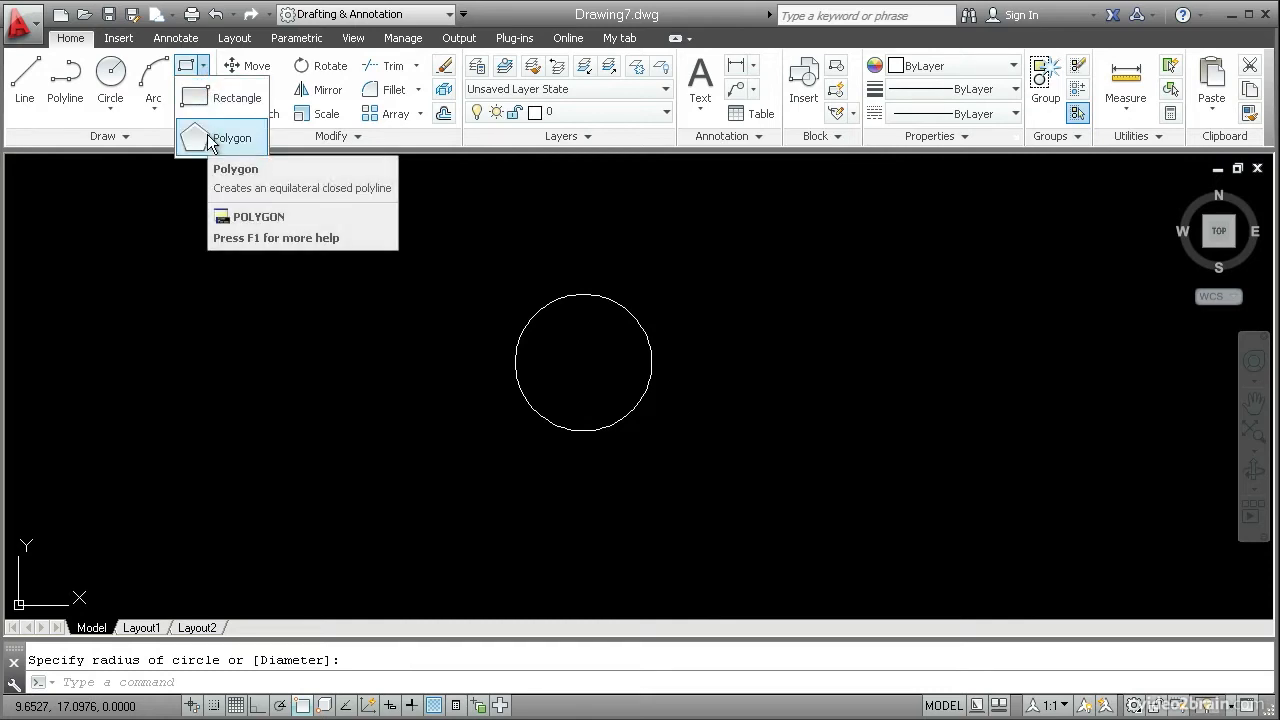
pyautogui.click(229, 137)
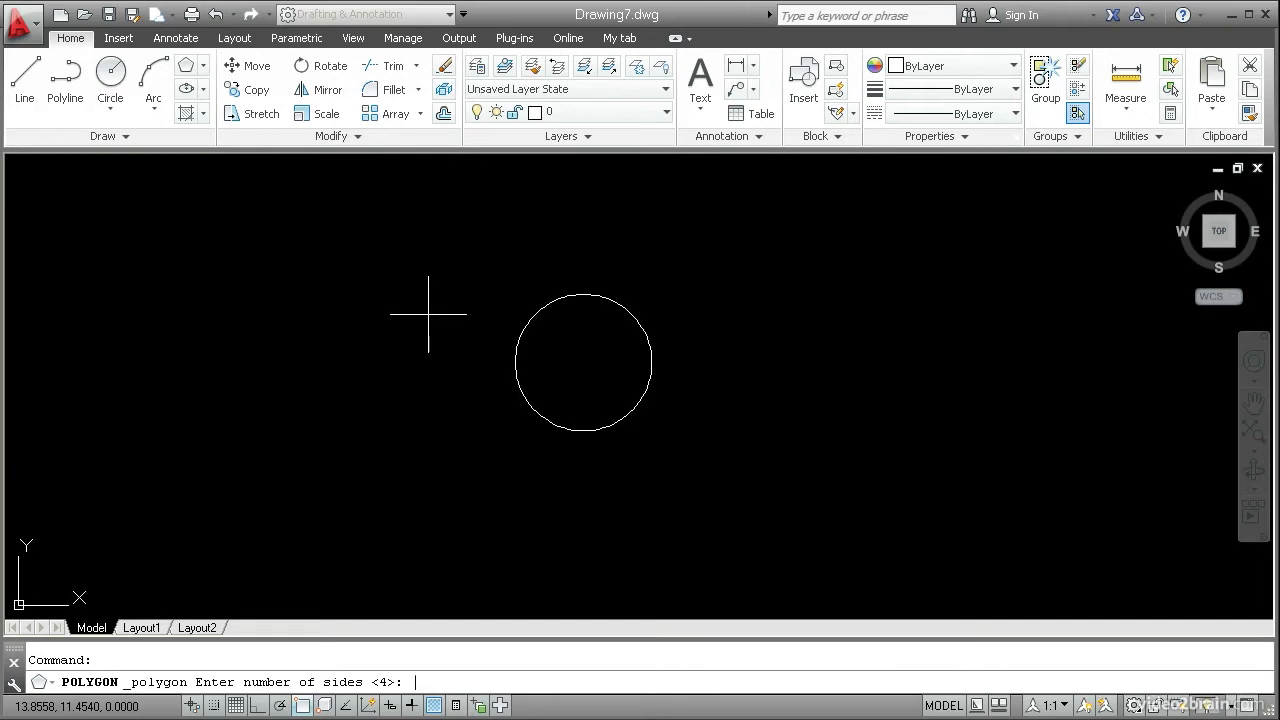
pyautogui.write('5')
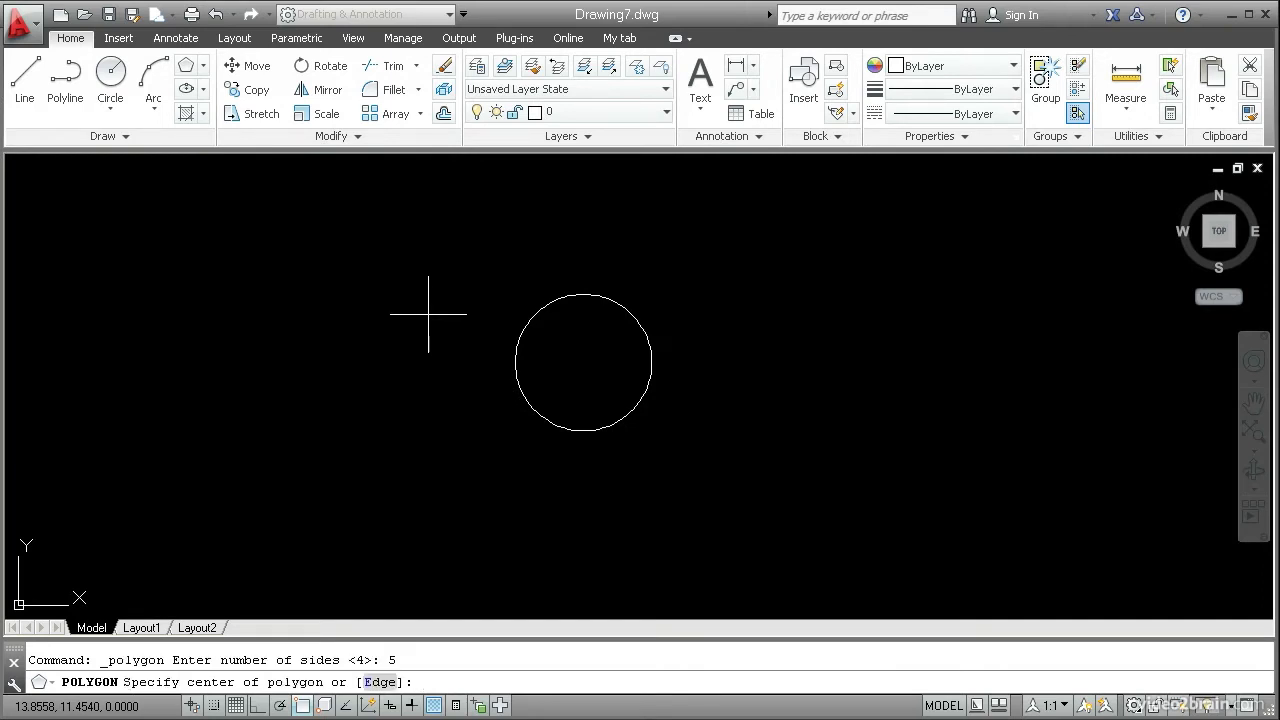
pyautogui.moveTo(471, 325)
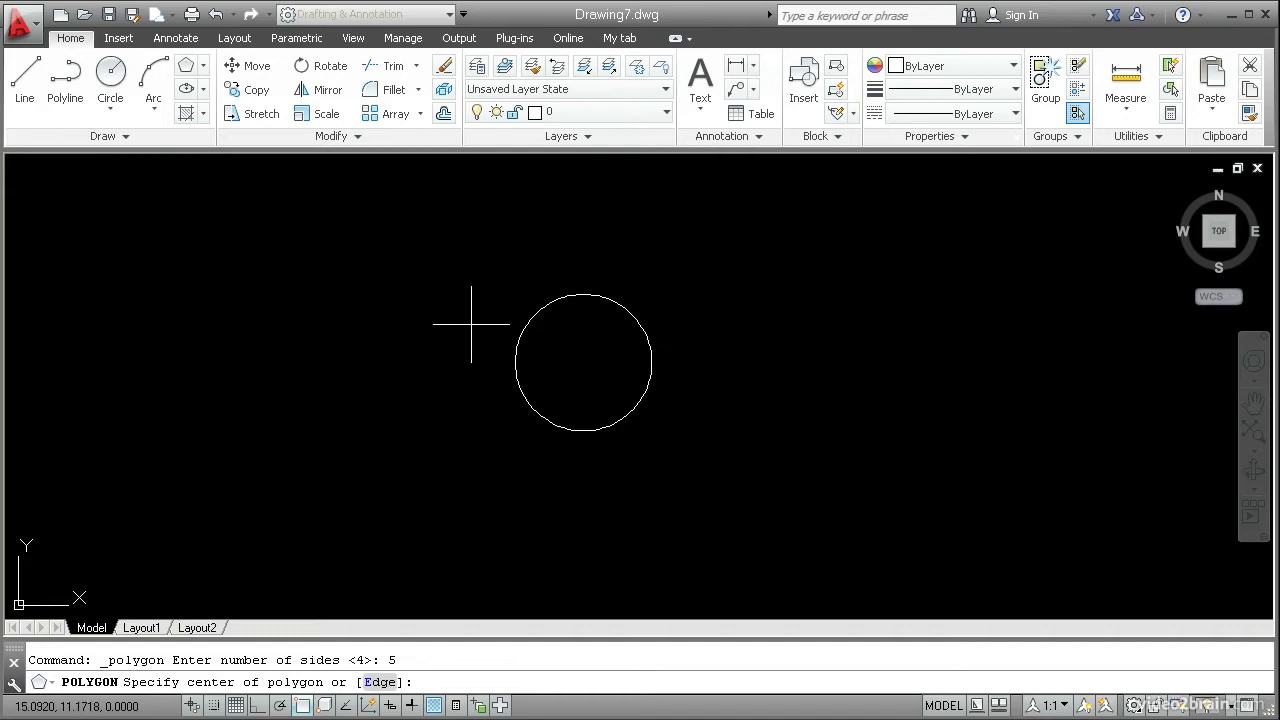
pyautogui.moveTo(583, 362)
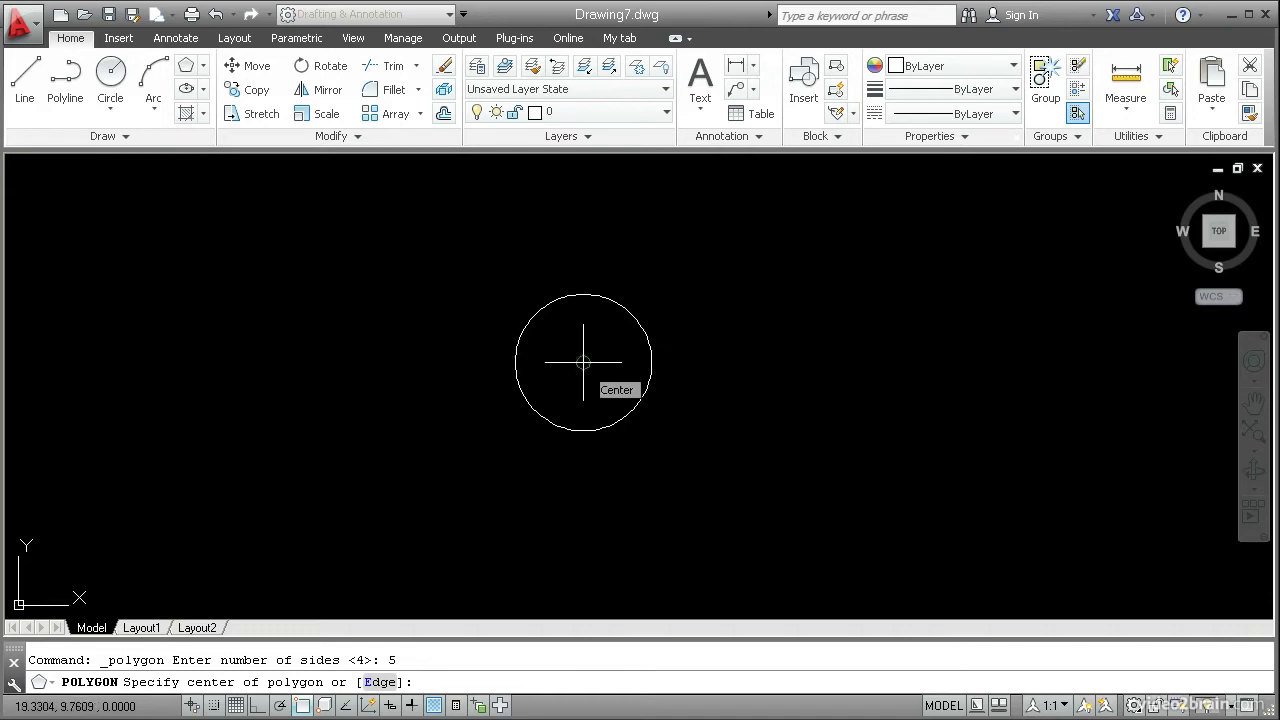
pyautogui.click(582, 362)
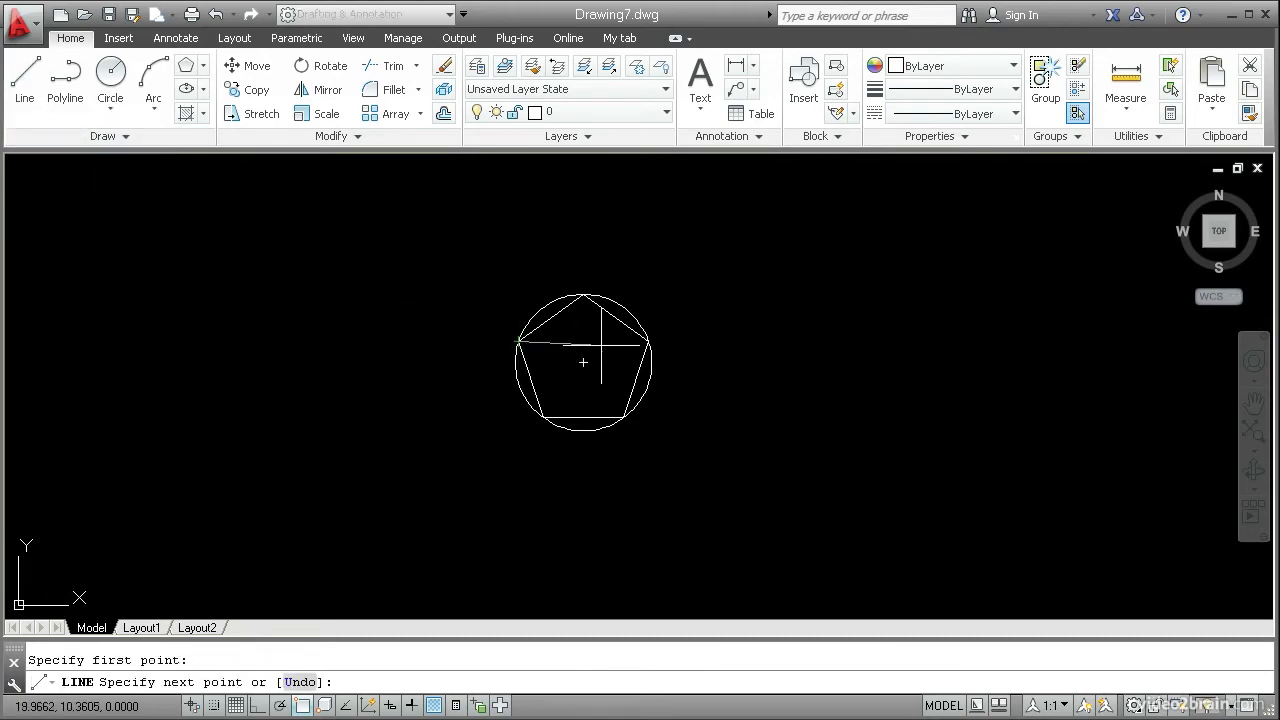
# Draw star lines joining the pentagon's corners in star order with endpoint snaps
pyautogui.click(541, 419)
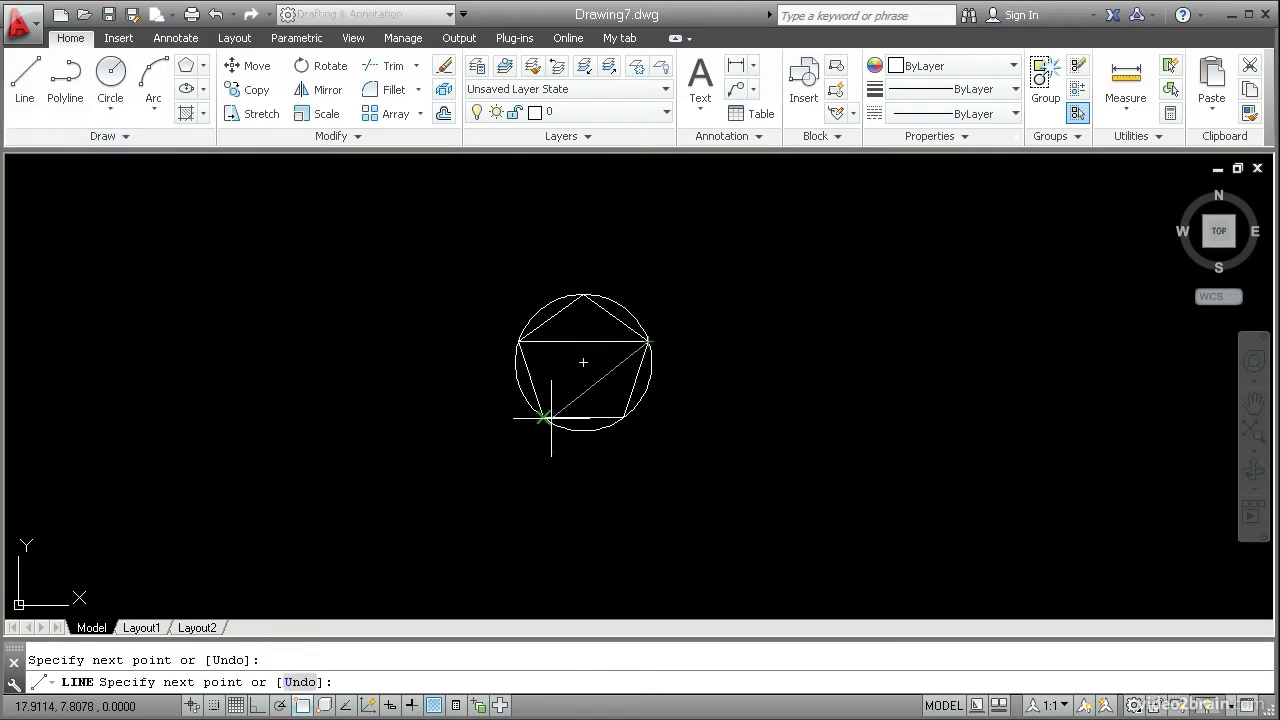
pyautogui.click(583, 295)
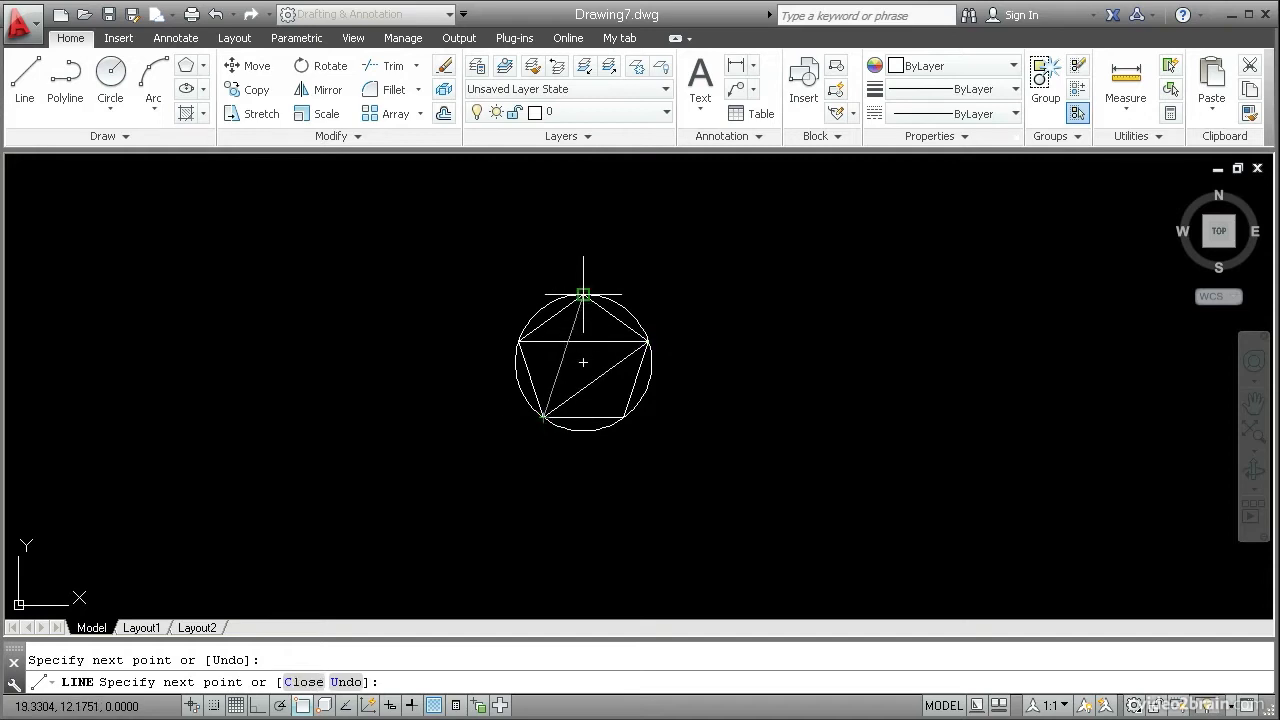
pyautogui.click(517, 340)
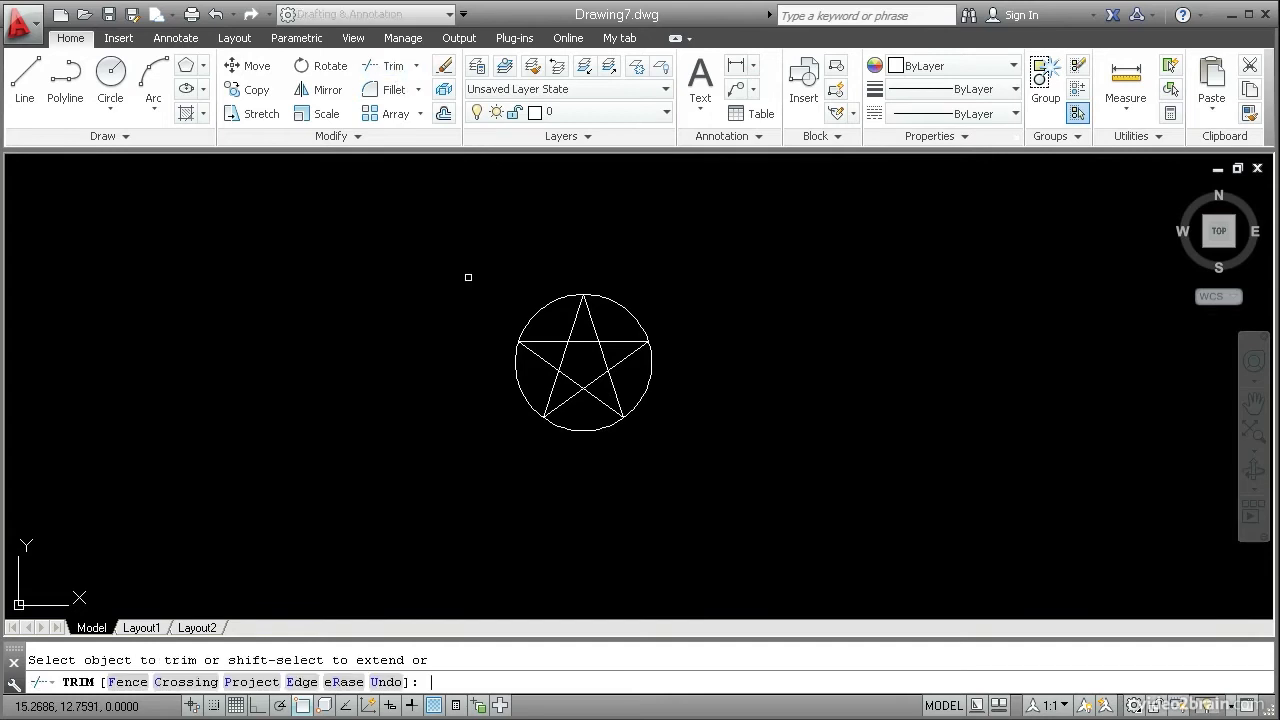
pyautogui.moveTo(473, 284)
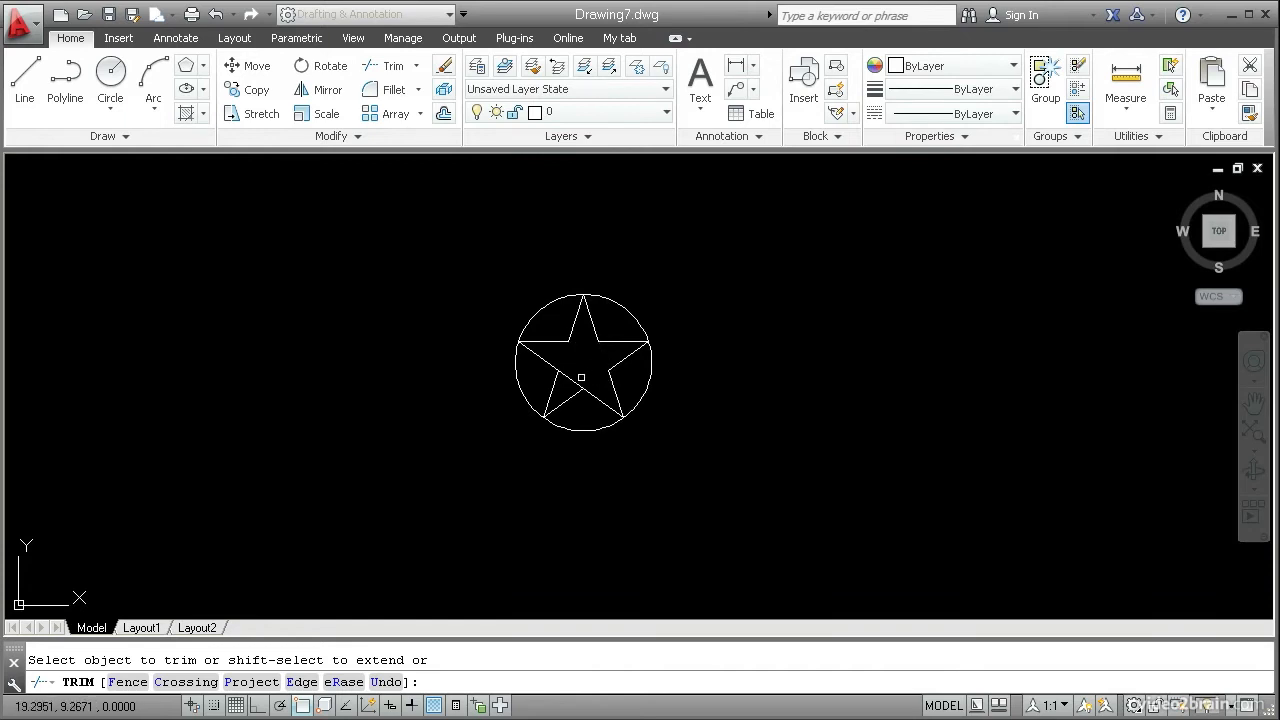
# Trim away the leftover crossing line inside the star
pyautogui.click(579, 376)
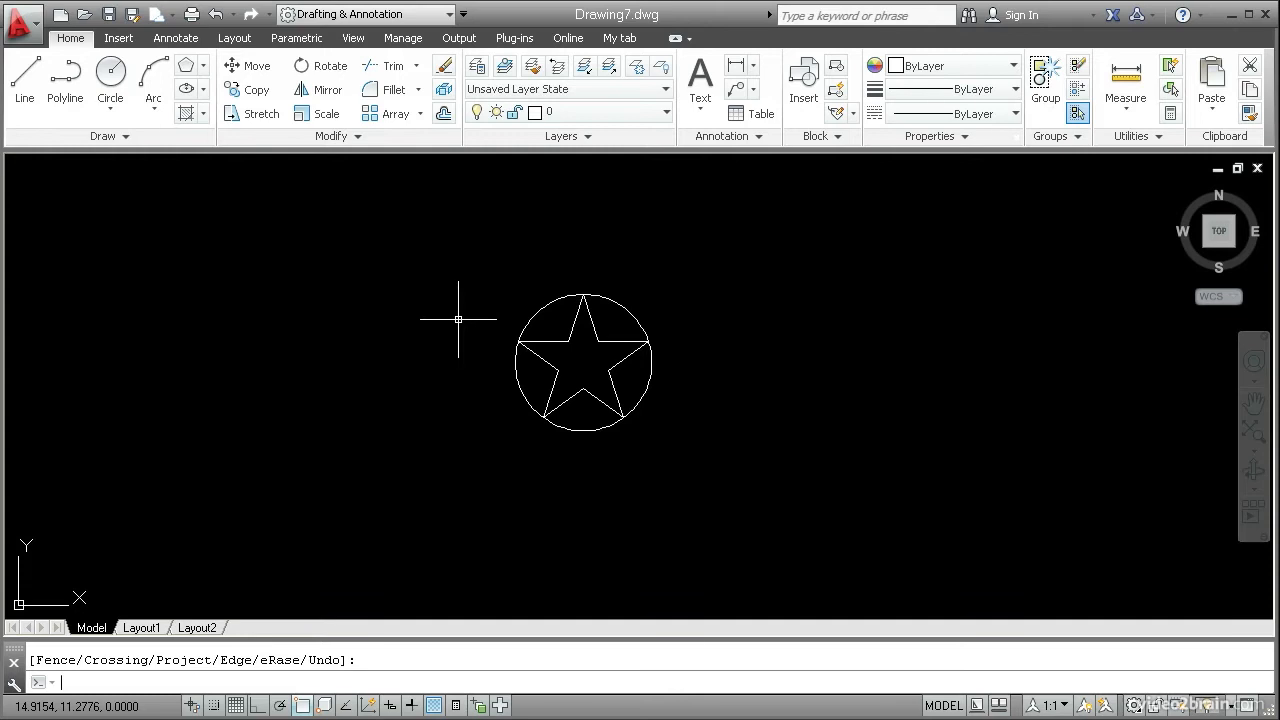
# Load Express Tools (EXPRE) and start Make Shape from the expanded Tools panel
pyautogui.write('EXPre')
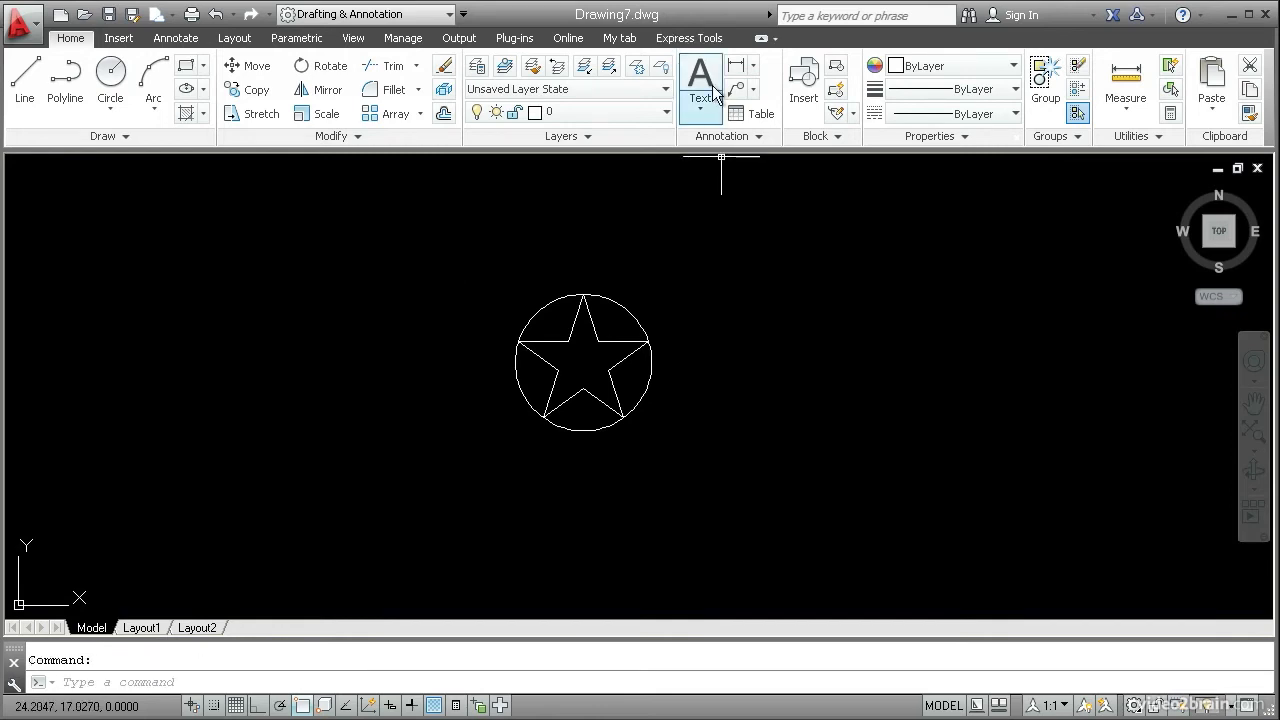
pyautogui.click(689, 38)
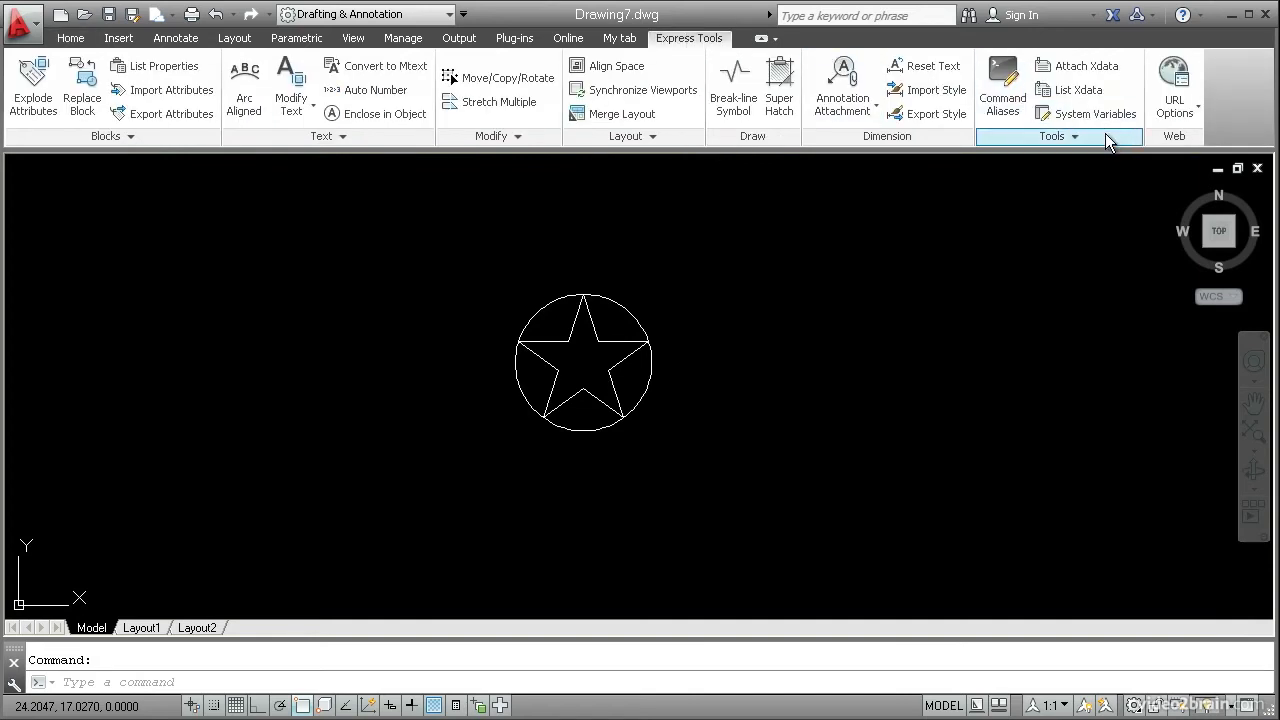
pyautogui.click(1052, 136)
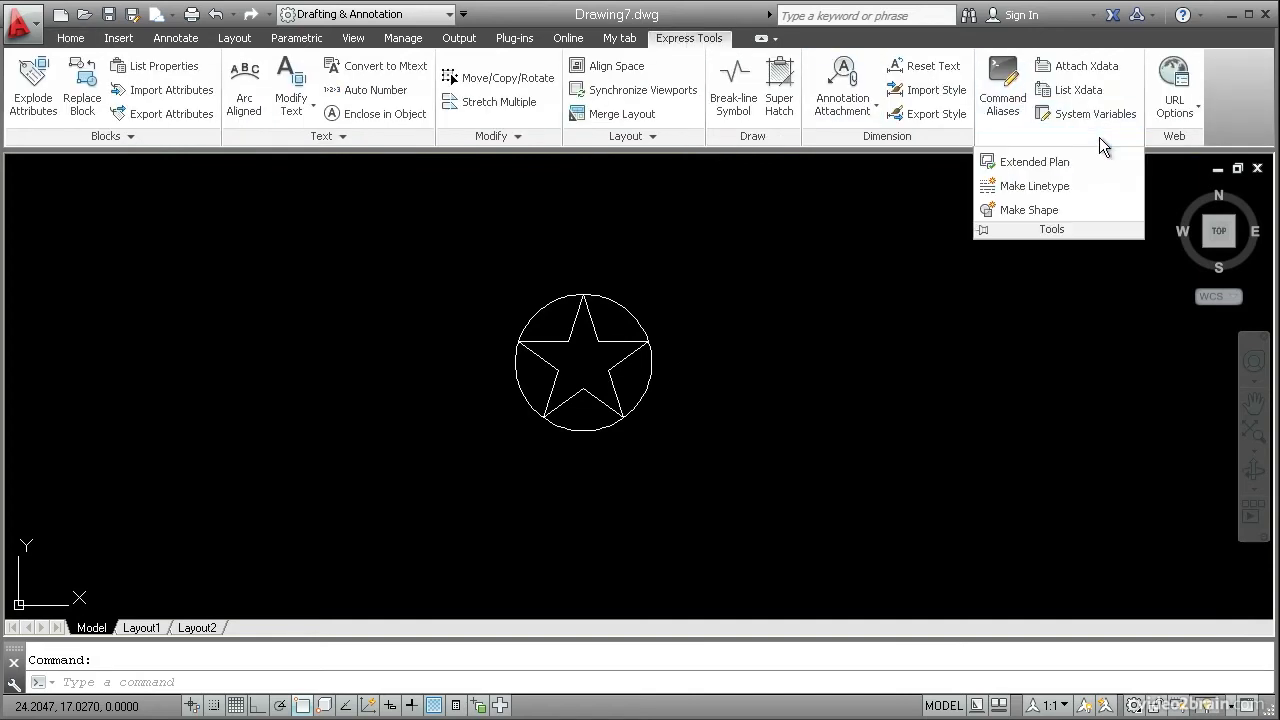
pyautogui.moveTo(1035, 185)
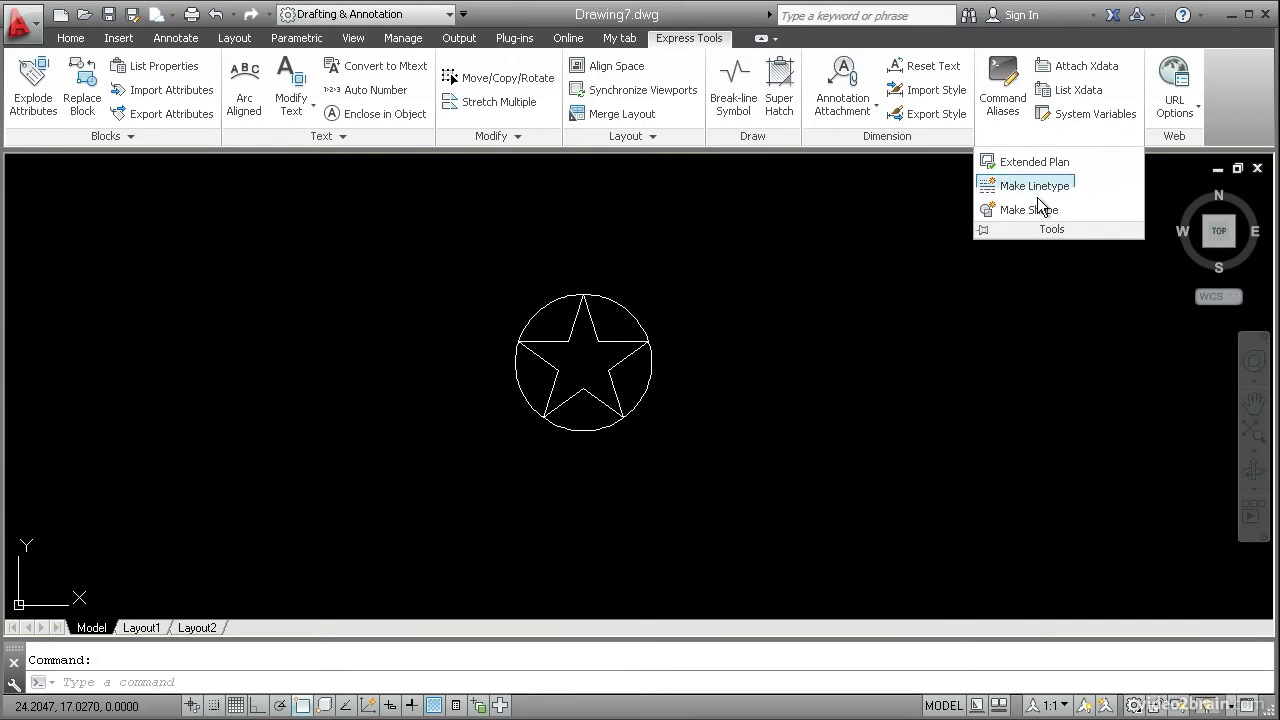
pyautogui.moveTo(1030, 213)
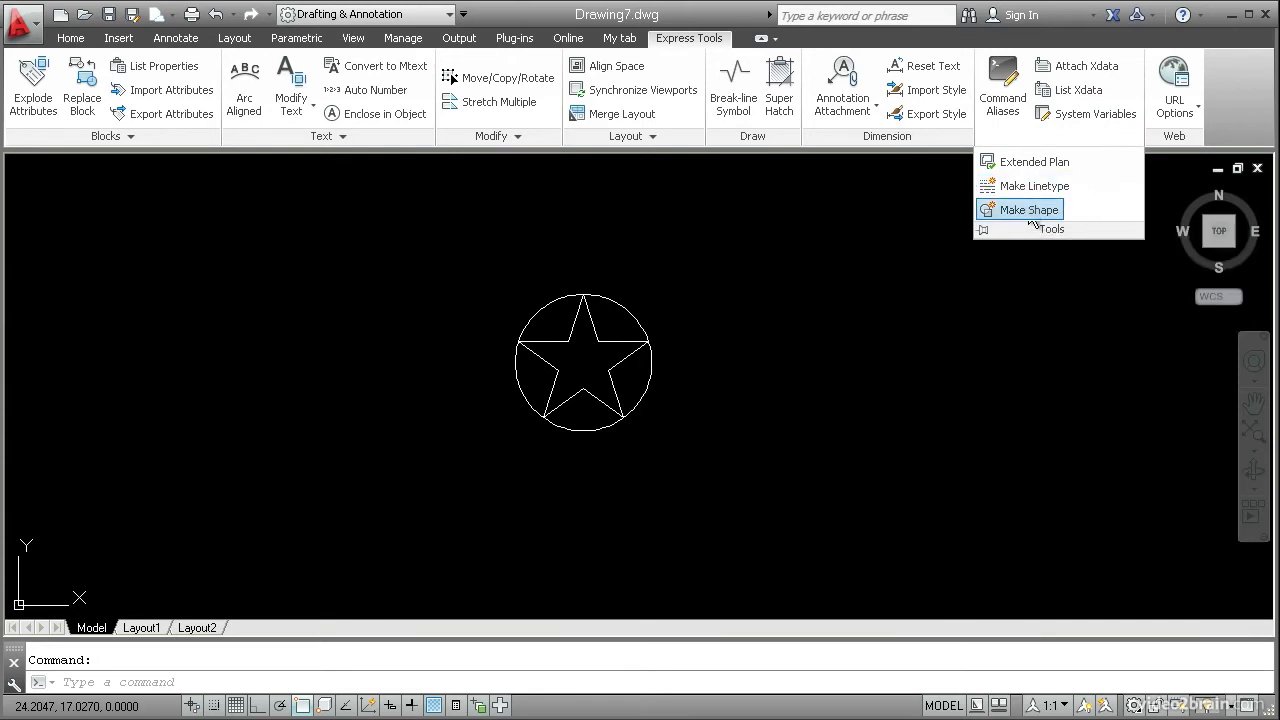
pyautogui.click(1027, 209)
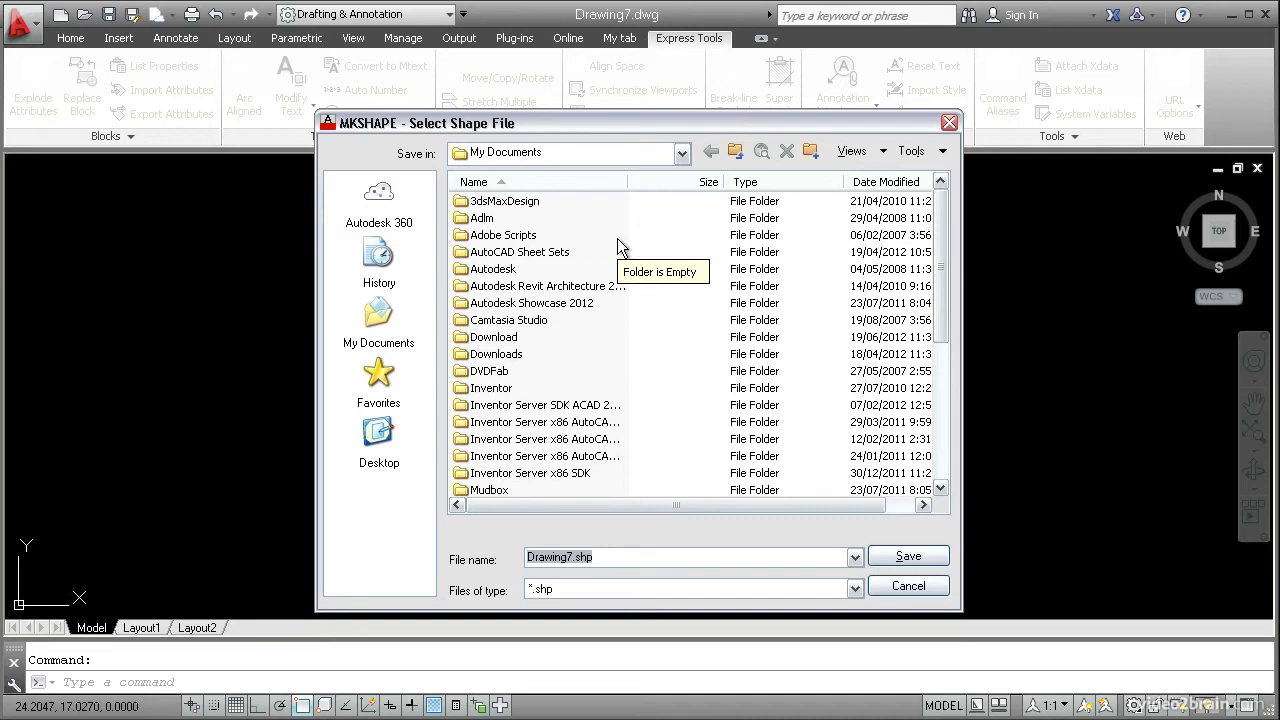
pyautogui.moveTo(640, 224)
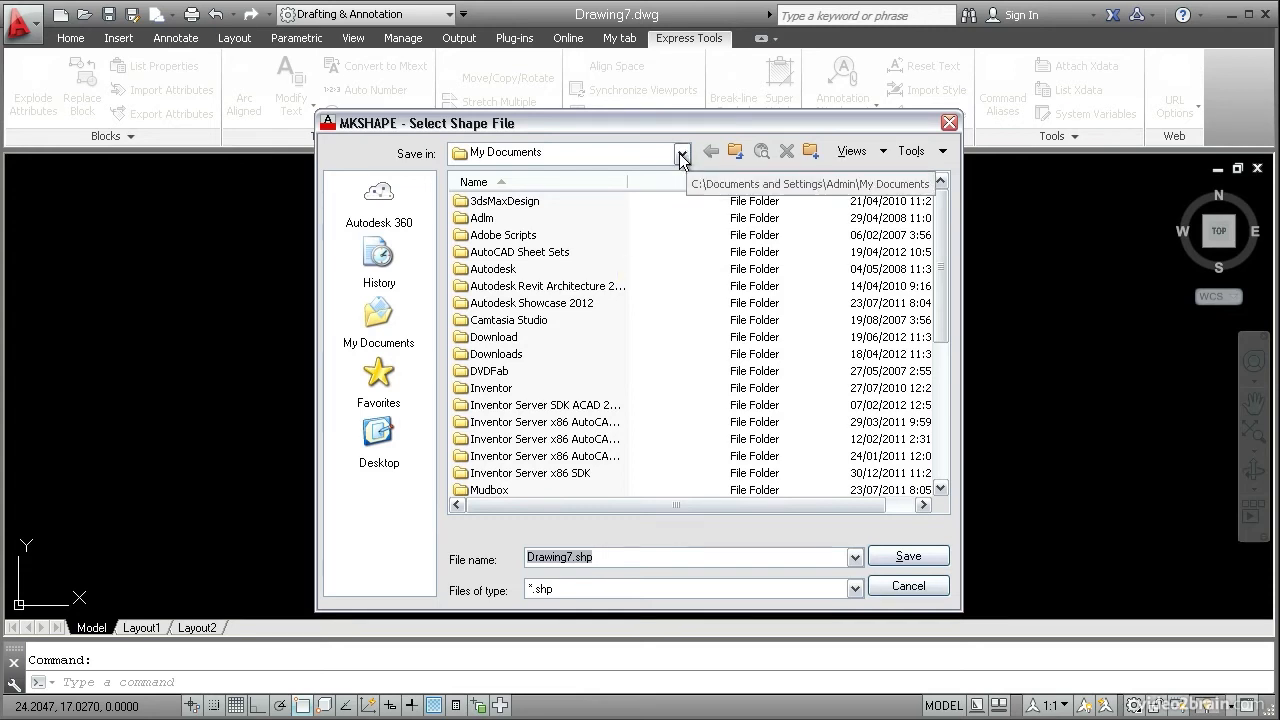
# Browse through Autodesk and AutoCAD 2013 into the Support folder
pyautogui.click(682, 152)
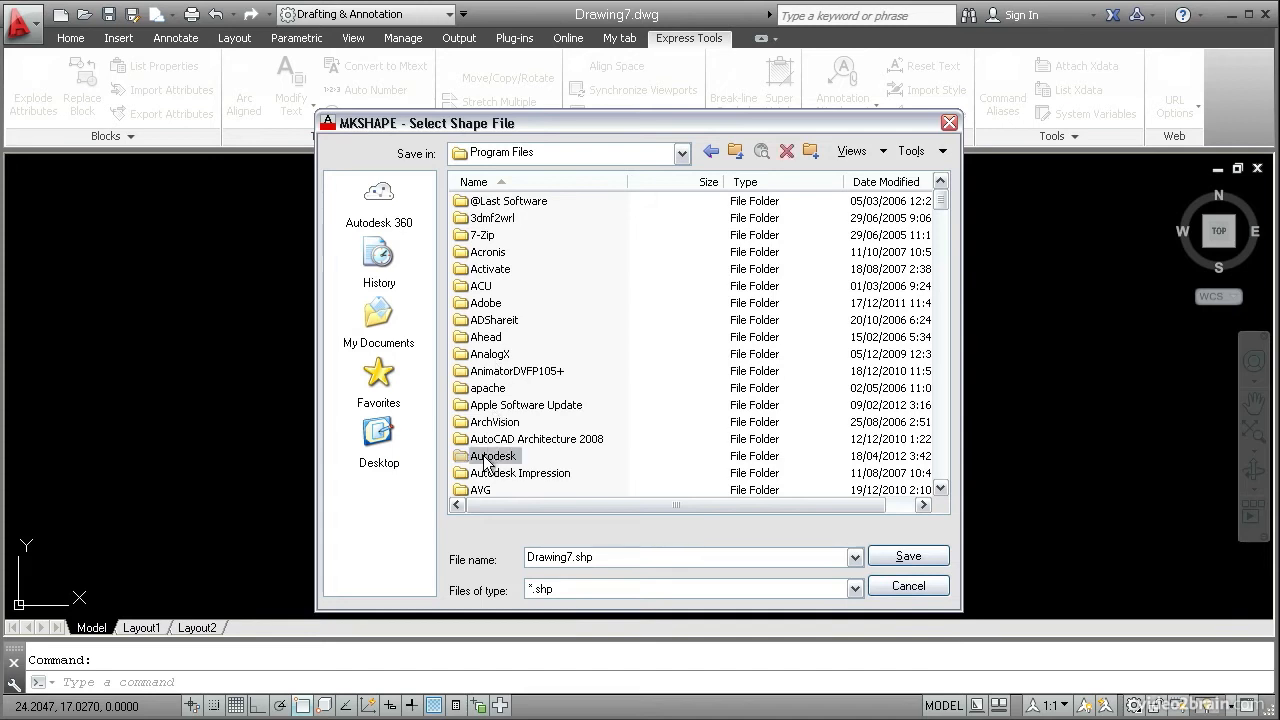
pyautogui.doubleClick(487, 456)
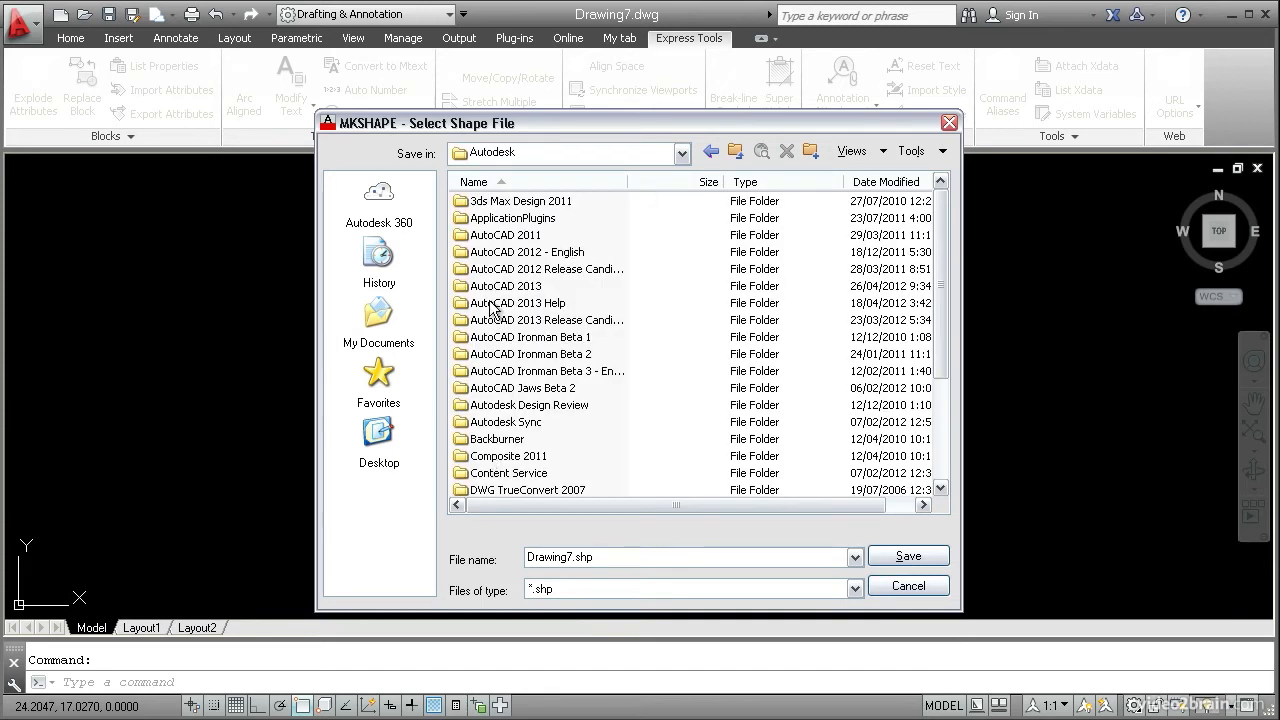
pyautogui.click(510, 285)
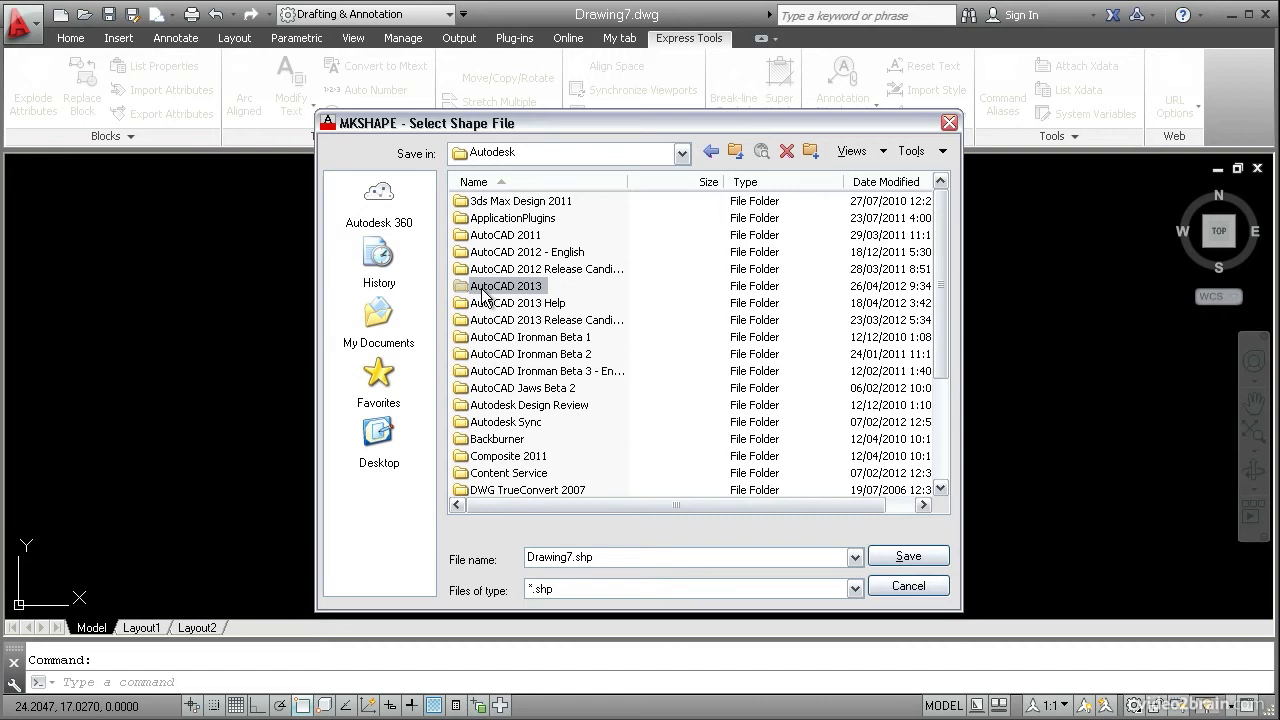
pyautogui.doubleClick(508, 285)
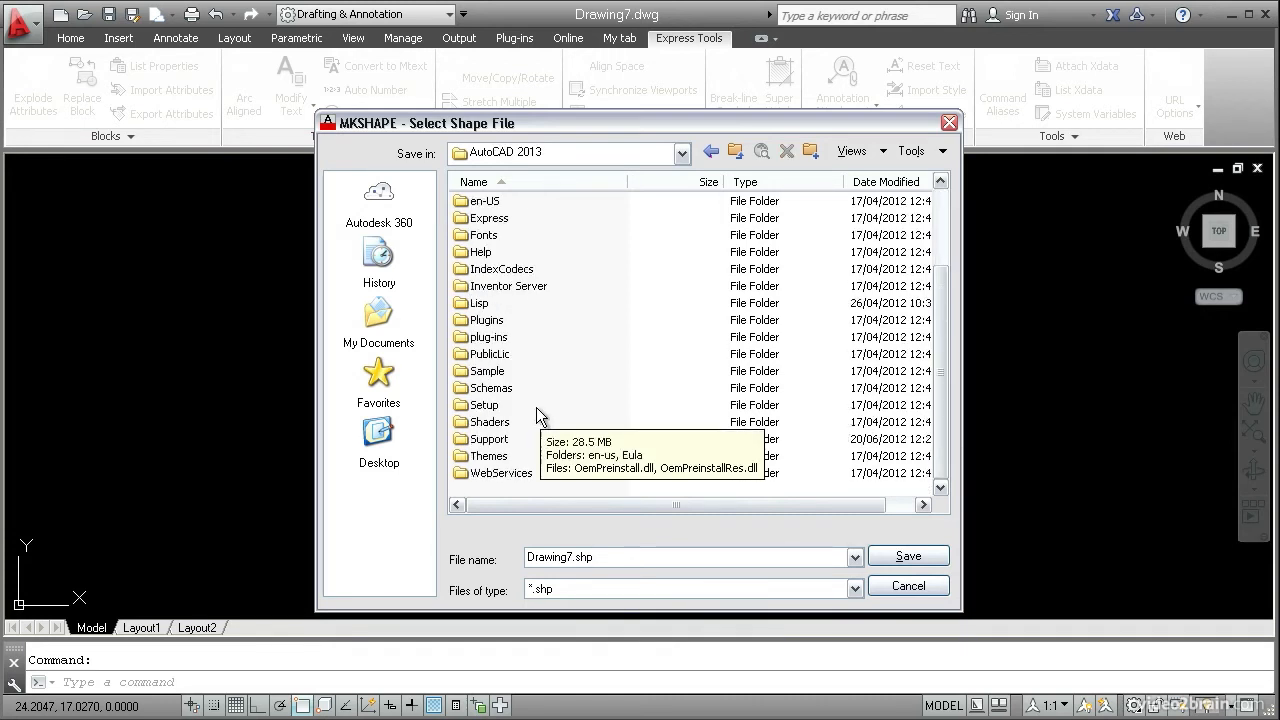
pyautogui.doubleClick(487, 438)
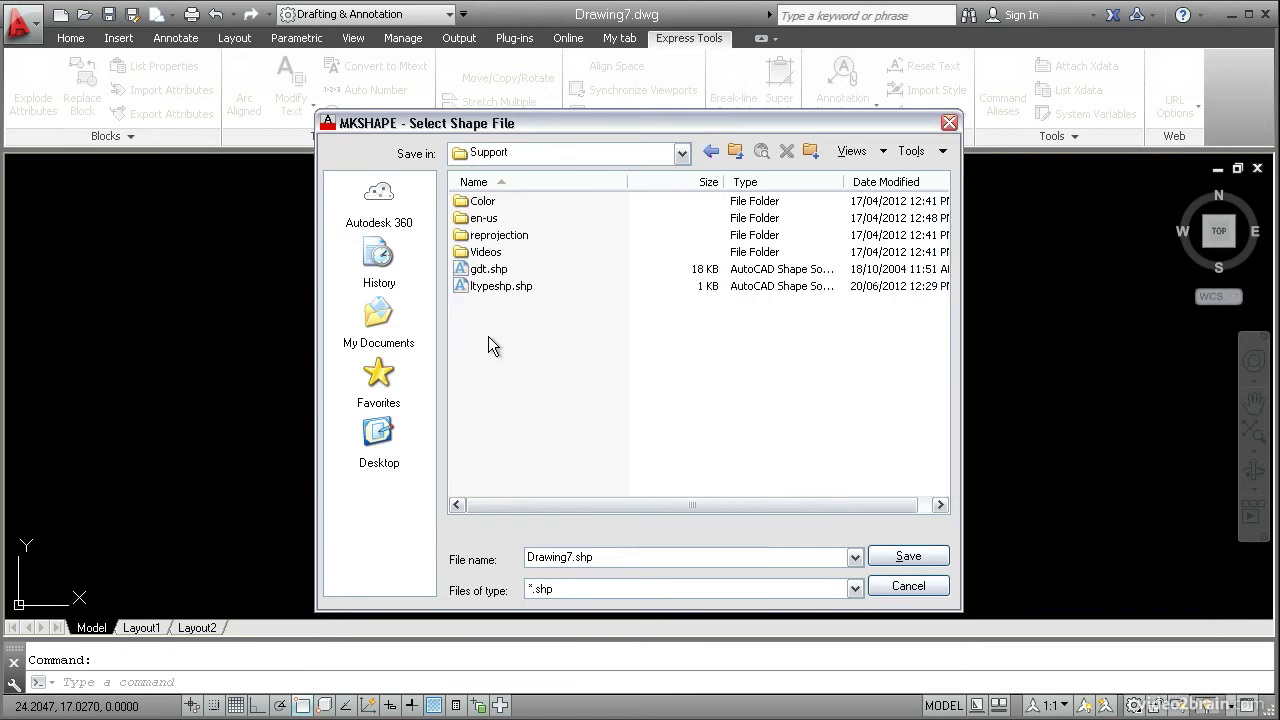
pyautogui.moveTo(477, 303)
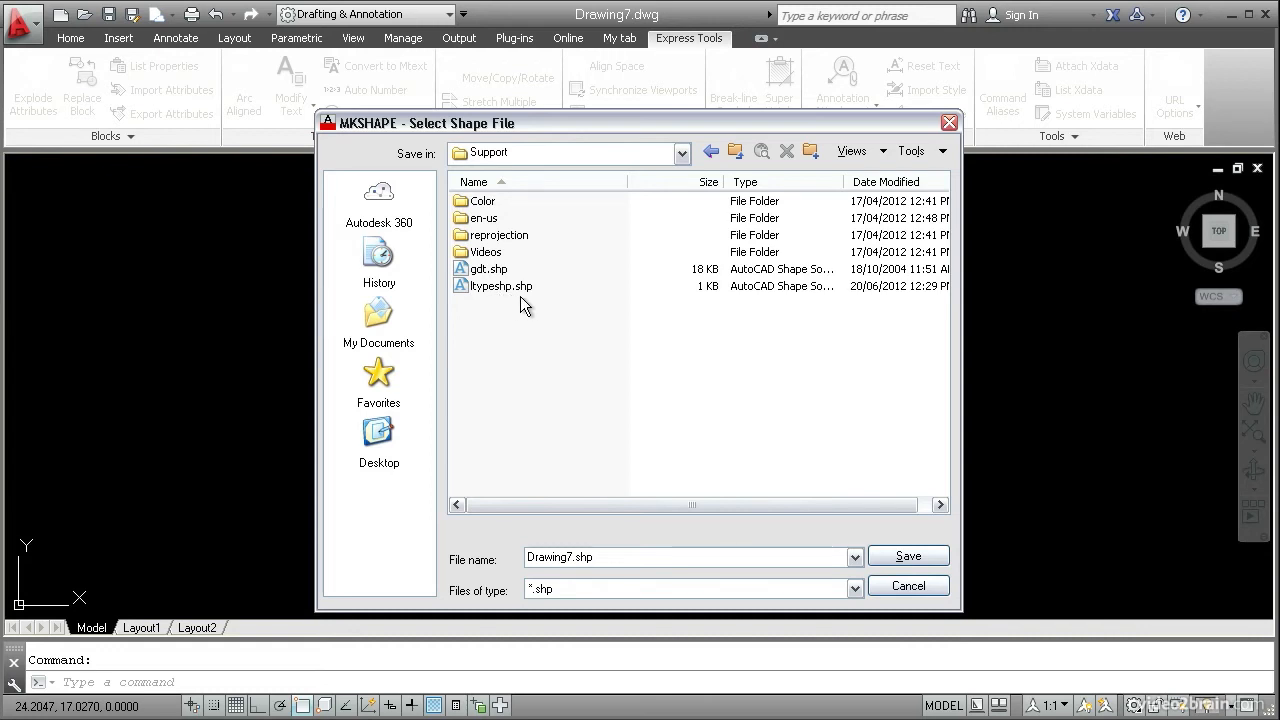
# Save the shape into the existing ltypeshp.shp, confirming the replace
pyautogui.click(500, 285)
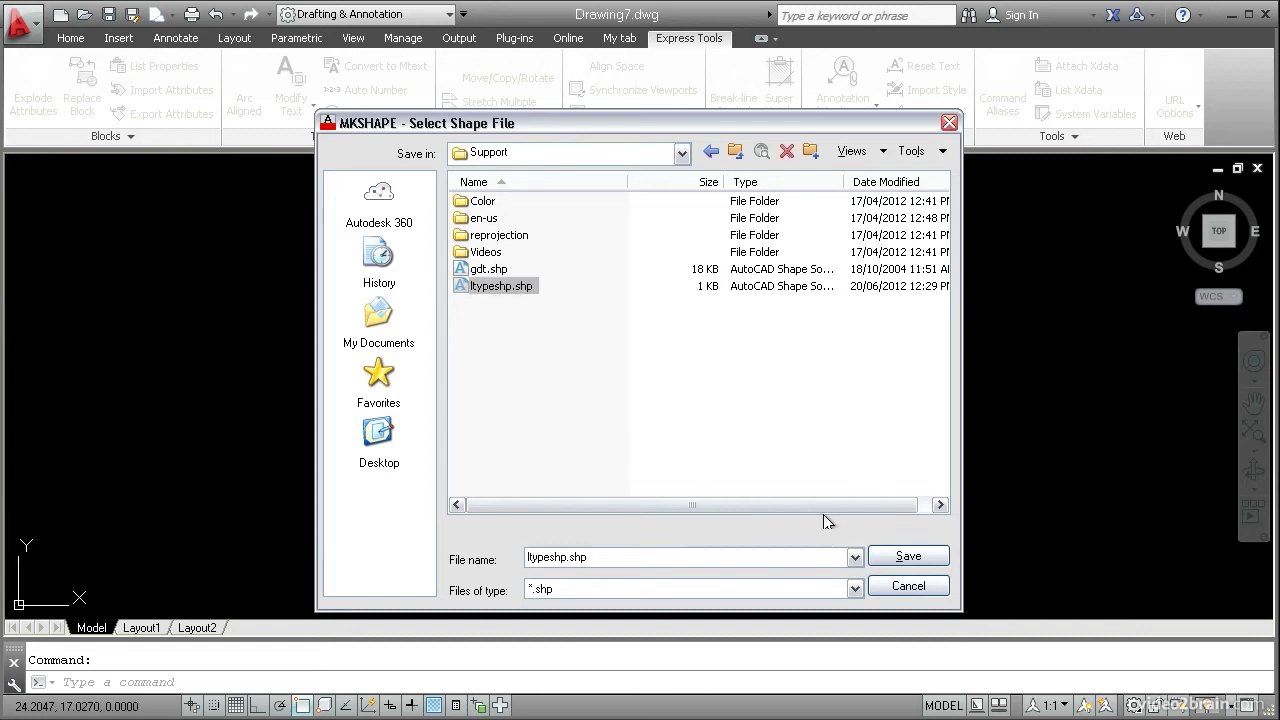
pyautogui.click(908, 555)
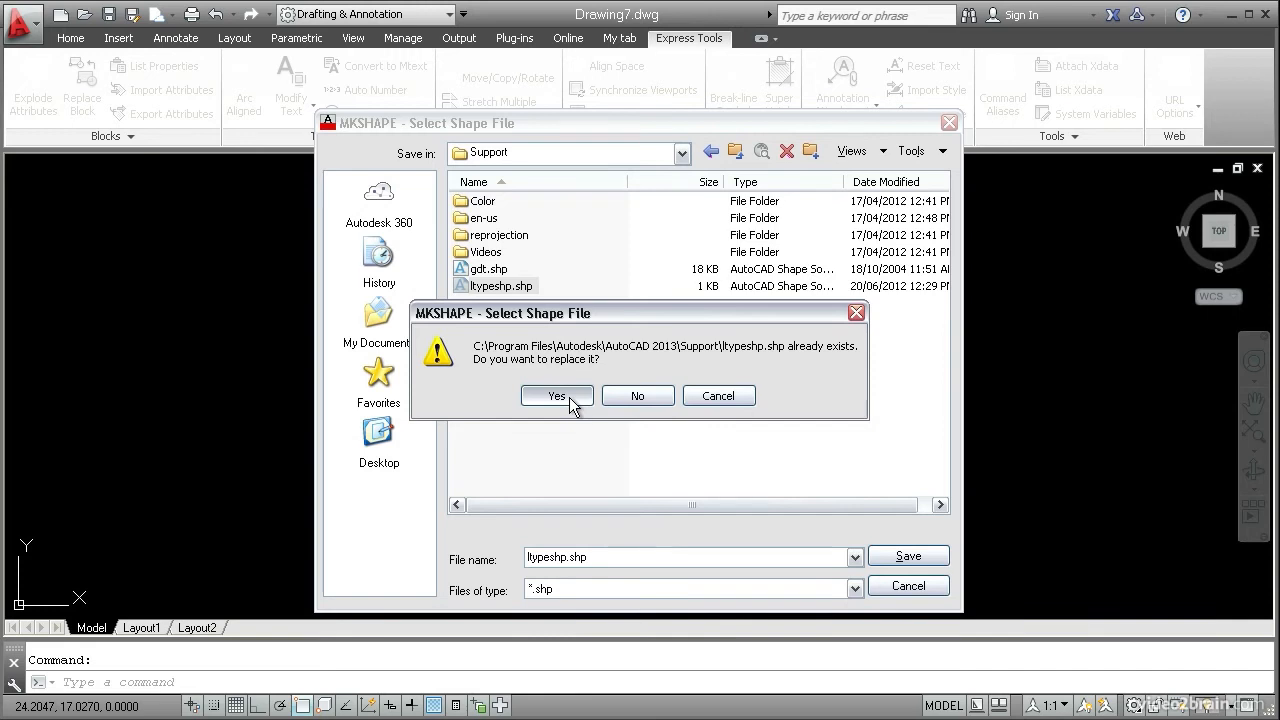
pyautogui.click(556, 395)
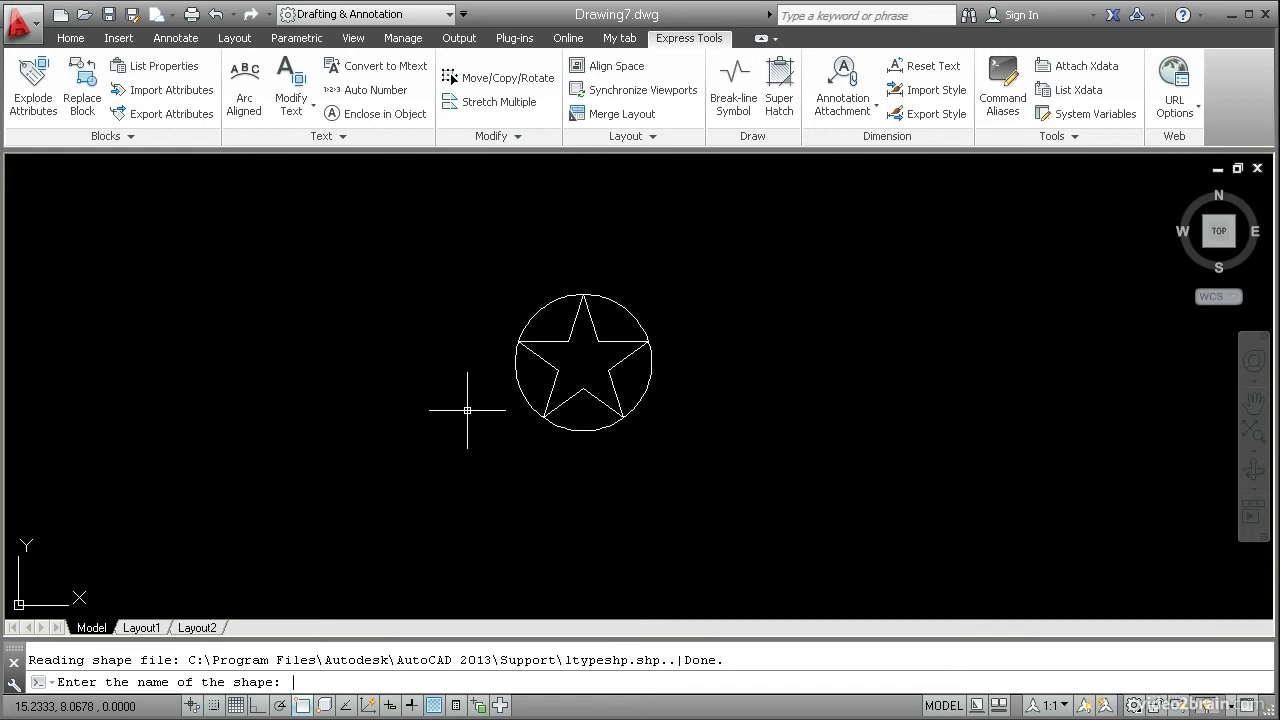
# Name the shape STAR and accept the default resolution of 128
pyautogui.write('STAR')
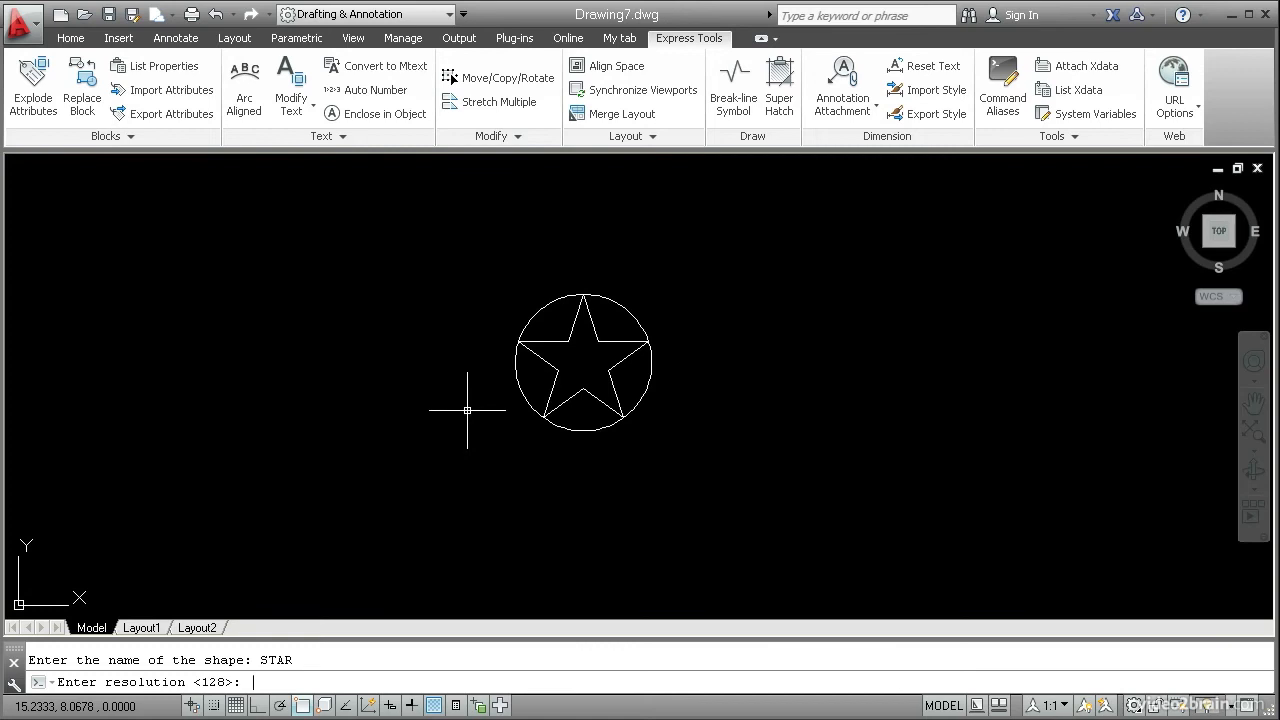
pyautogui.press('Enter')
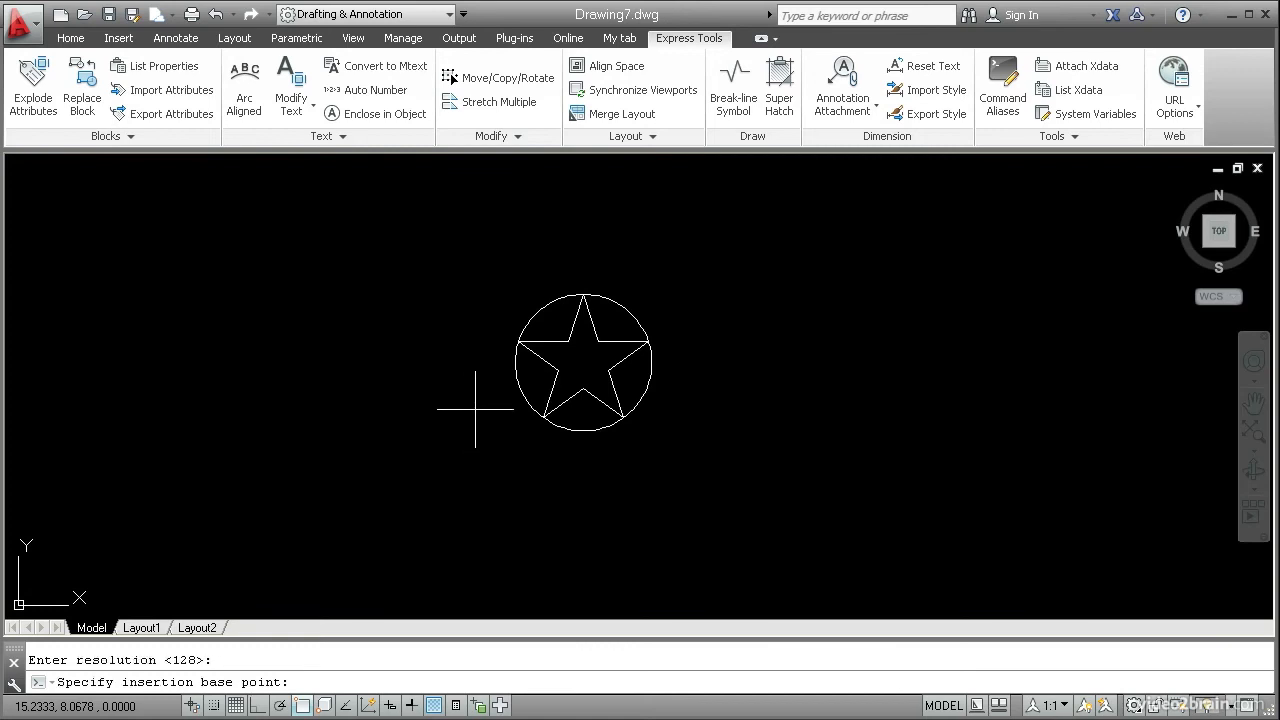
pyautogui.moveTo(583, 364)
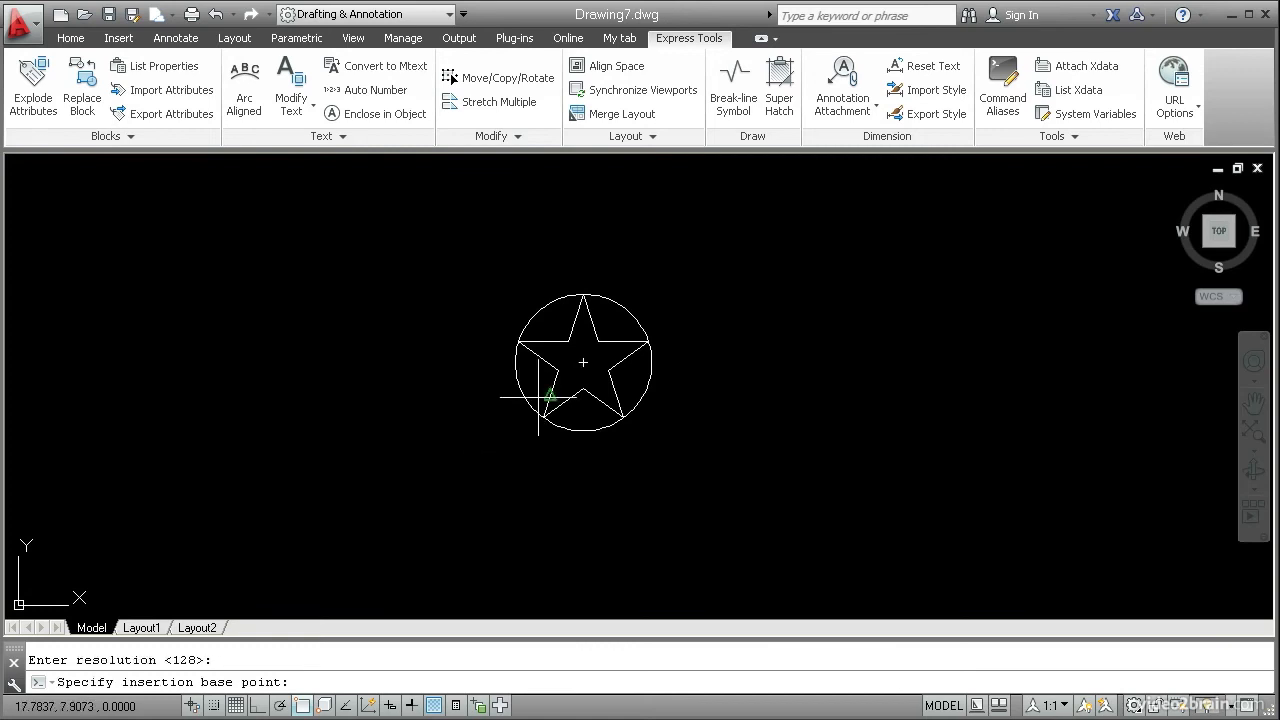
pyautogui.moveTo(583, 362)
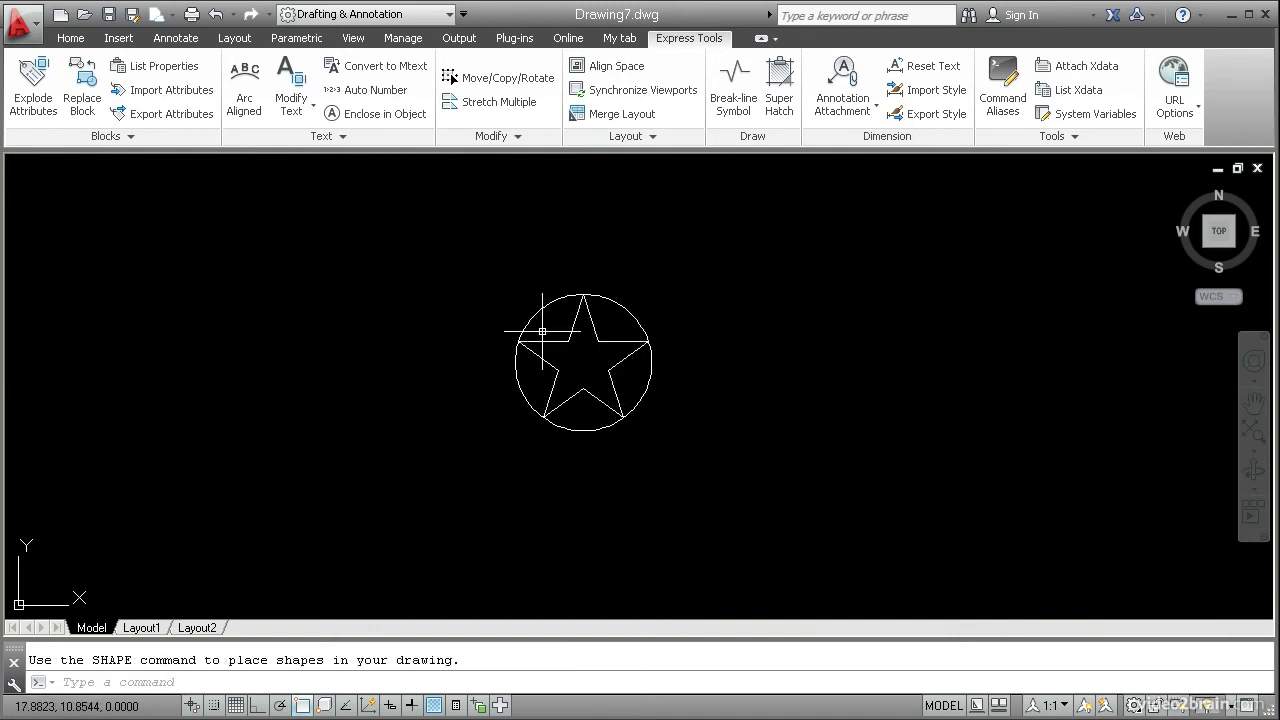
pyautogui.moveTo(348, 435)
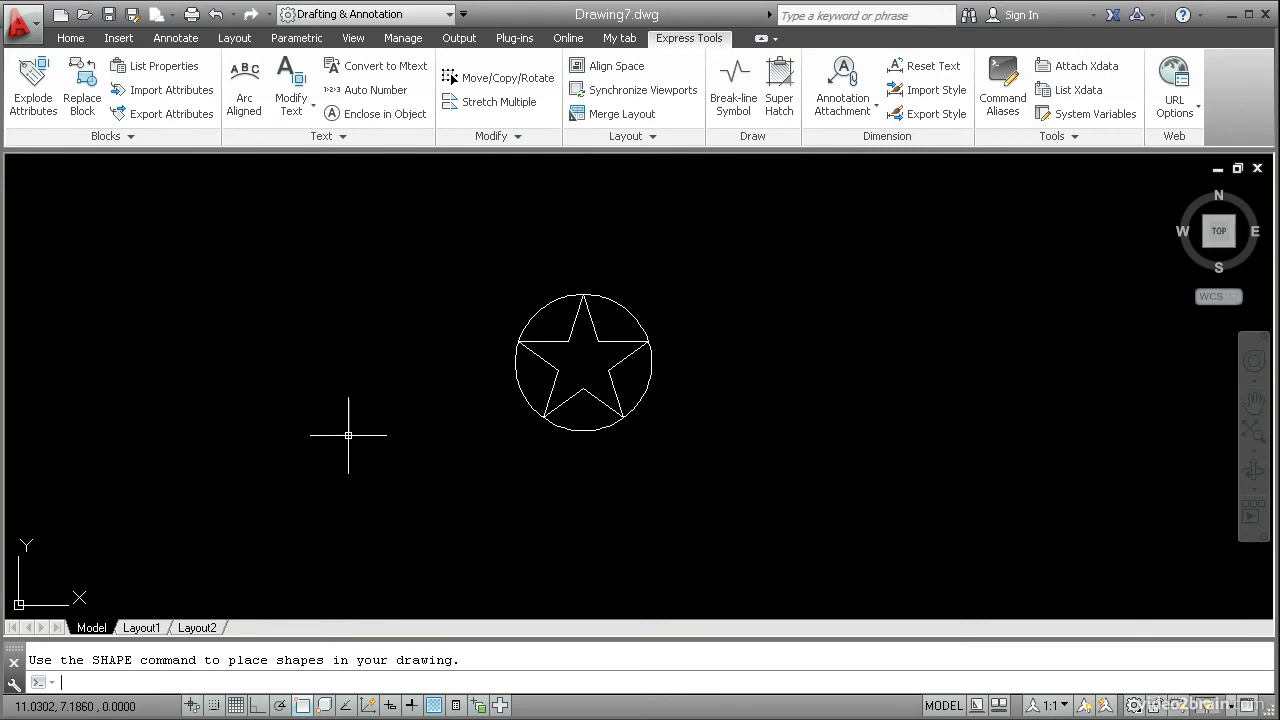
pyautogui.write('shape')
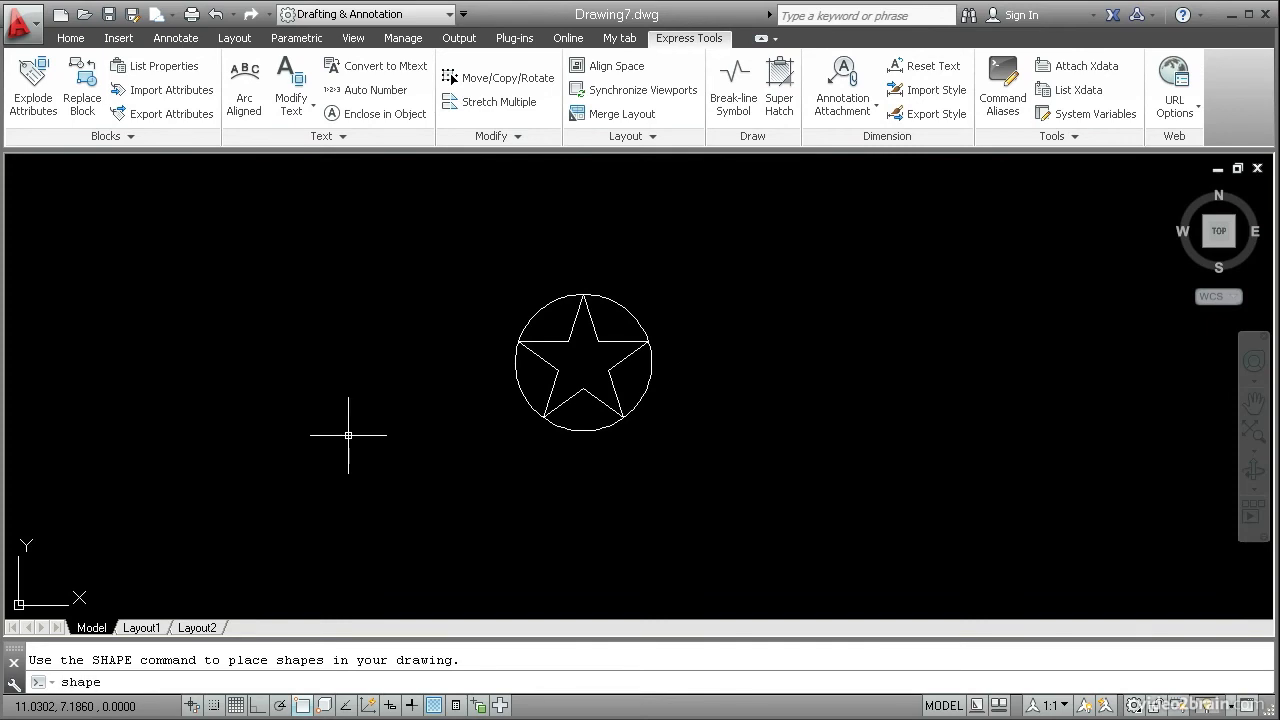
pyautogui.press('Enter')
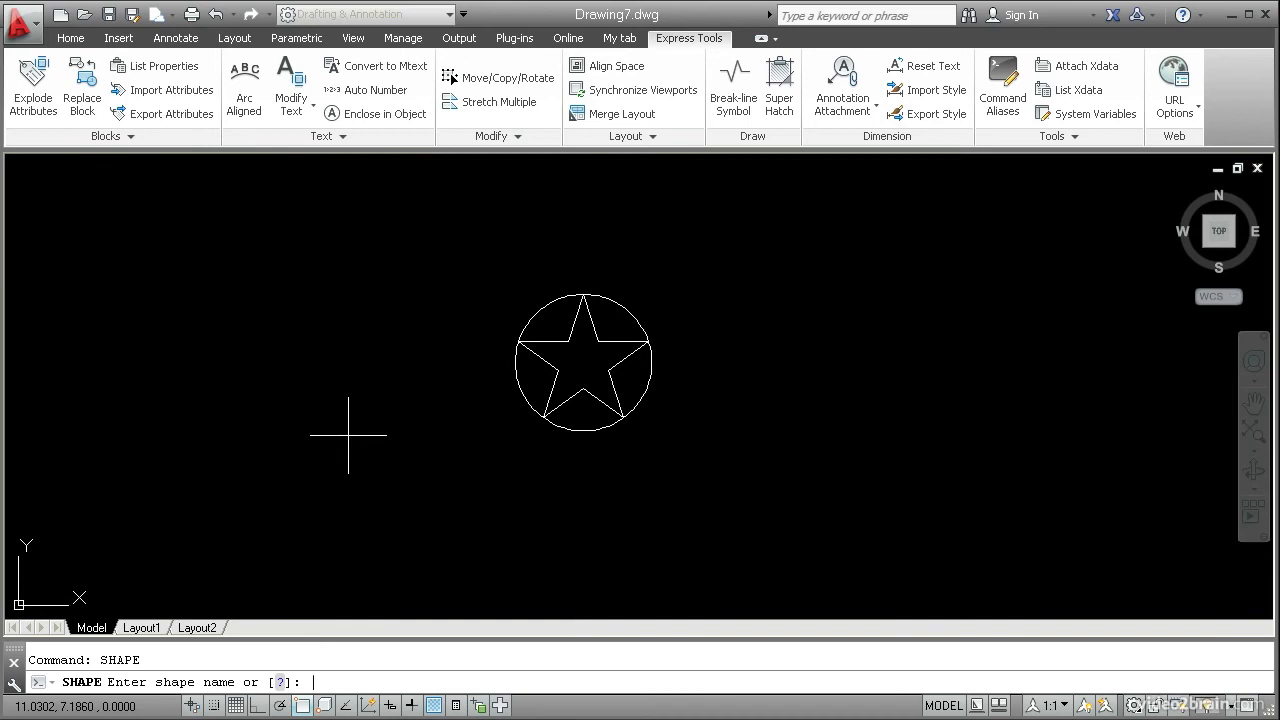
pyautogui.write('?')
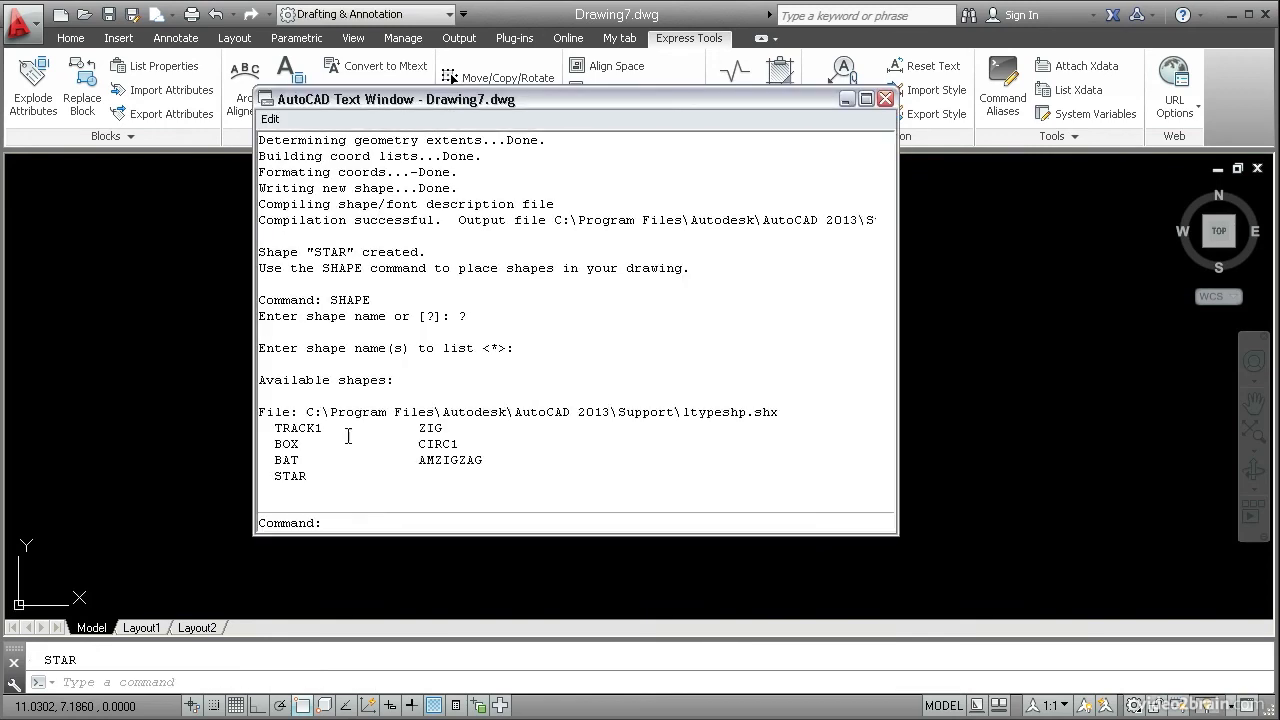
pyautogui.moveTo(391, 485)
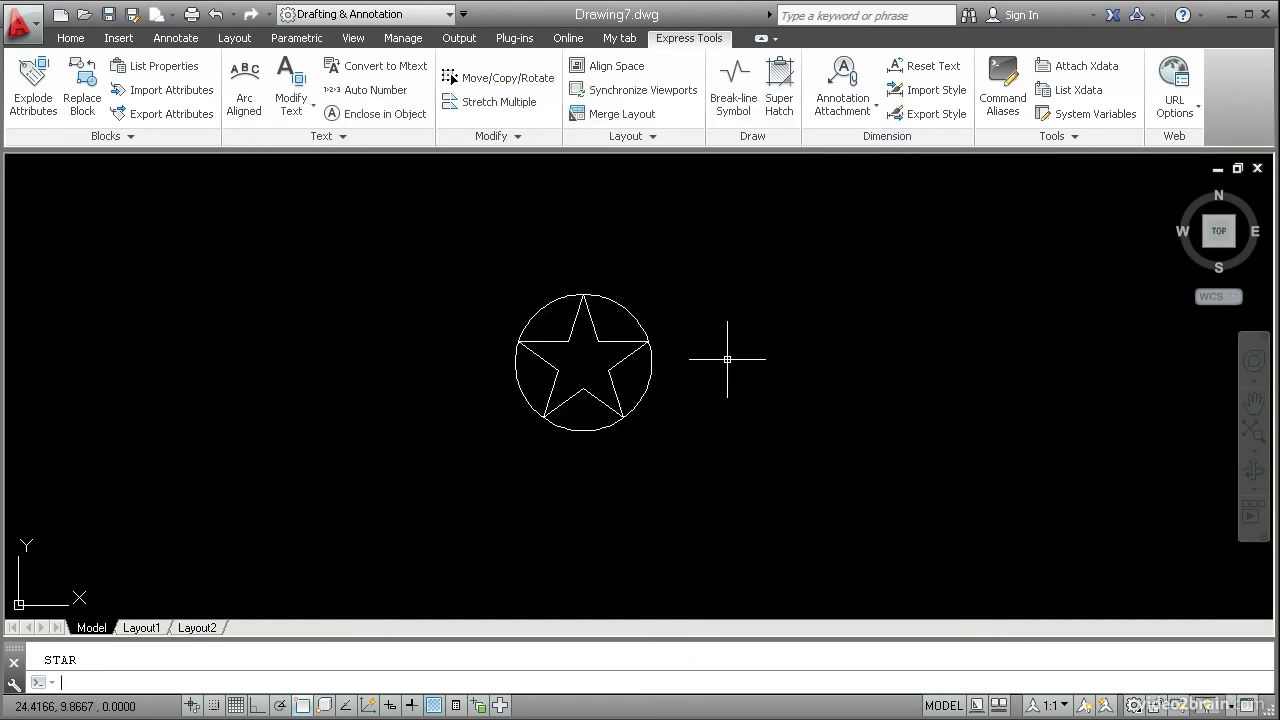
# Insert the STAR shape right of the circle via SHAPE, with height 1
pyautogui.write('sha')
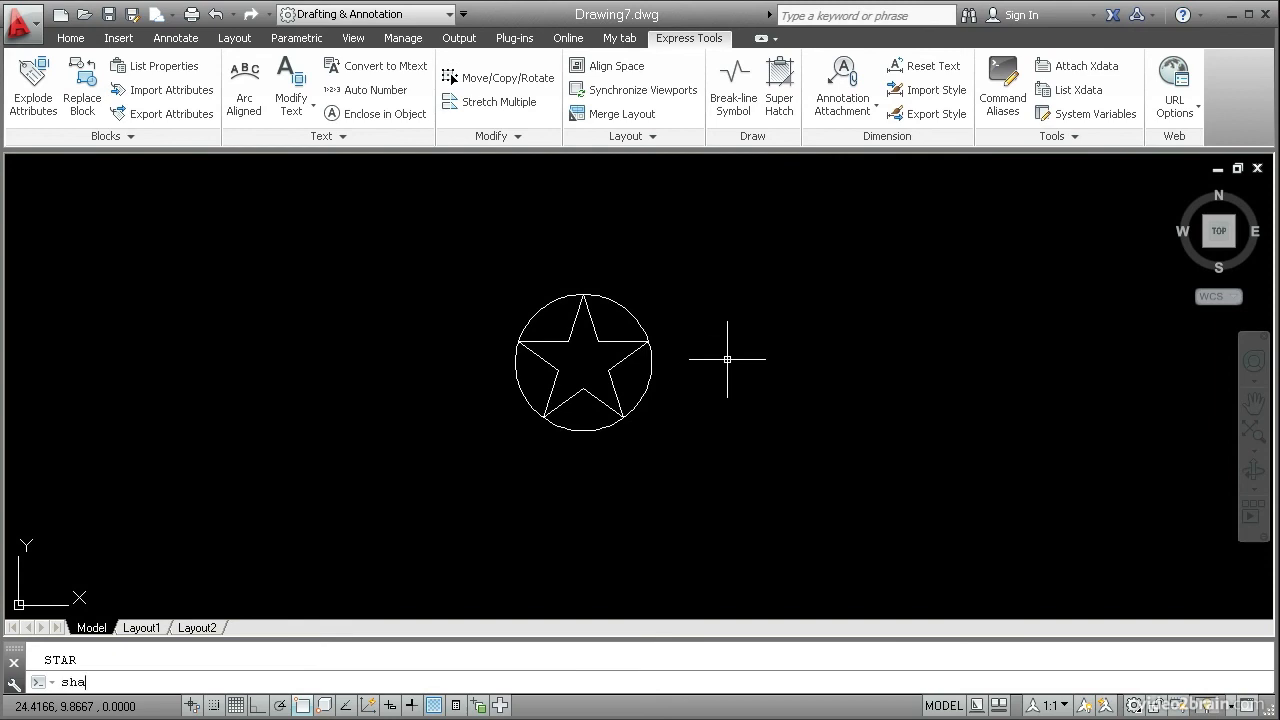
pyautogui.press('Enter')
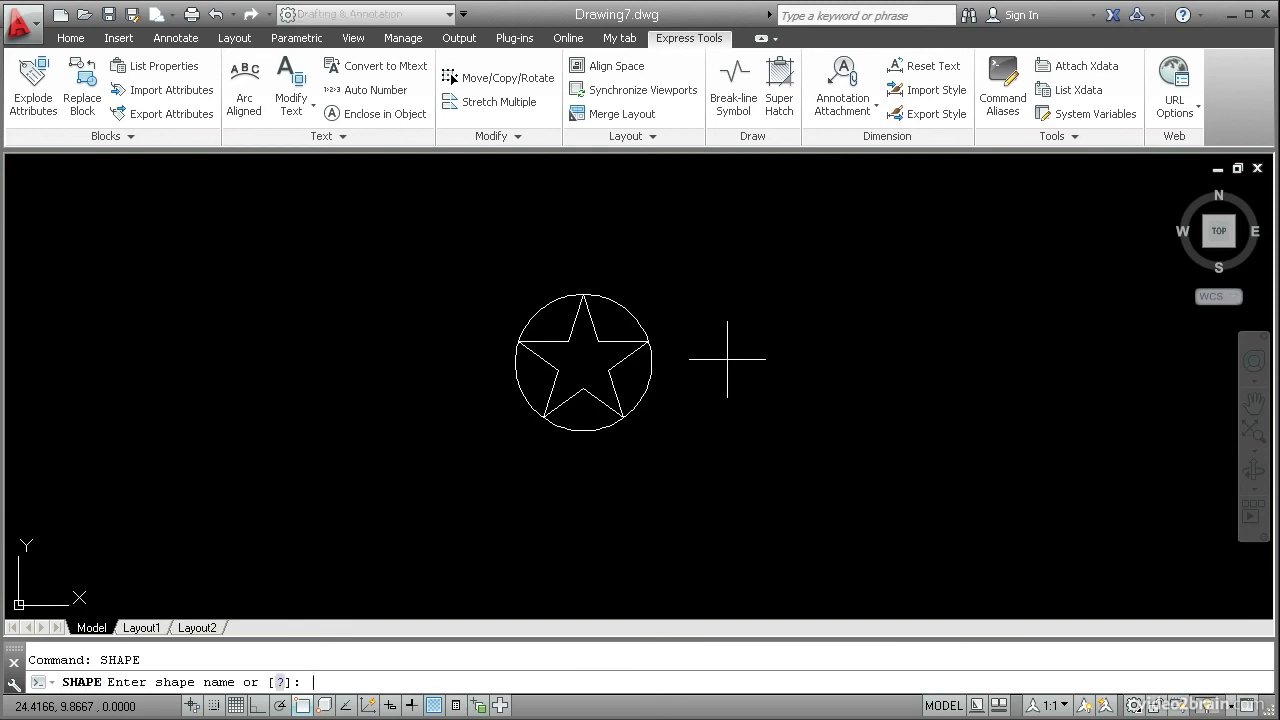
pyautogui.write('STAR')
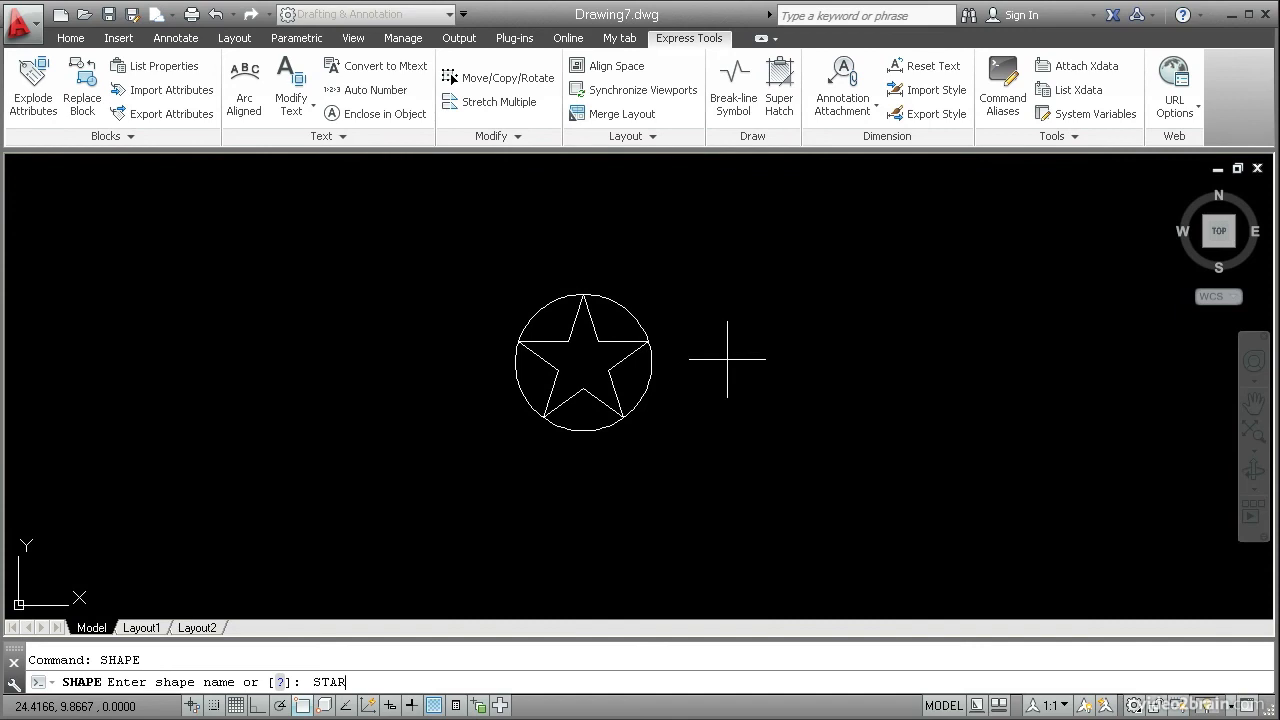
pyautogui.click(785, 432)
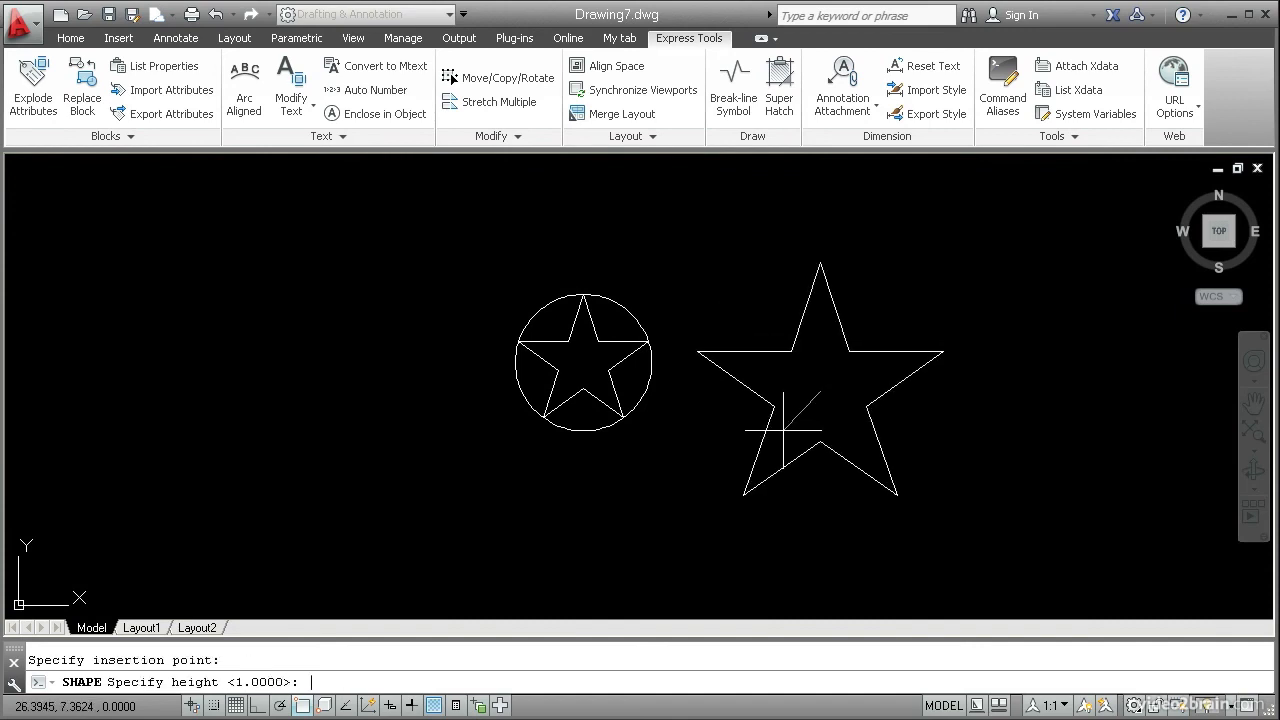
pyautogui.write('1')
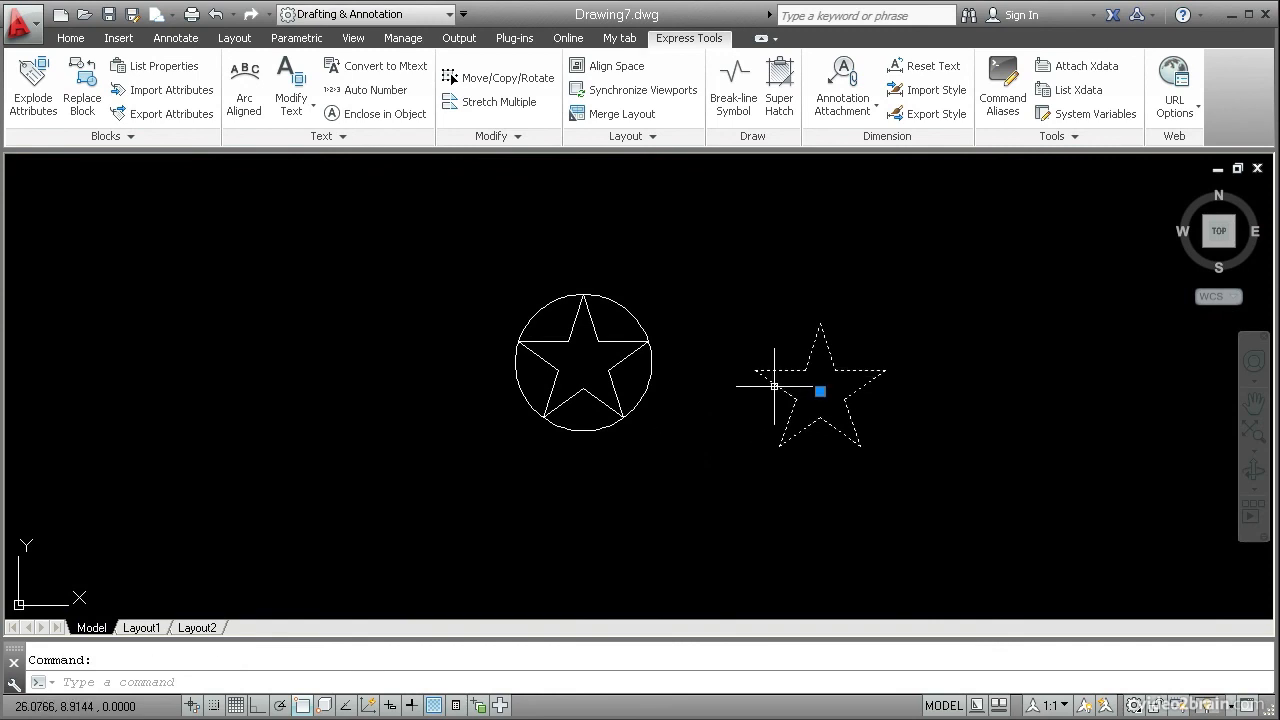
pyautogui.moveTo(773, 388)
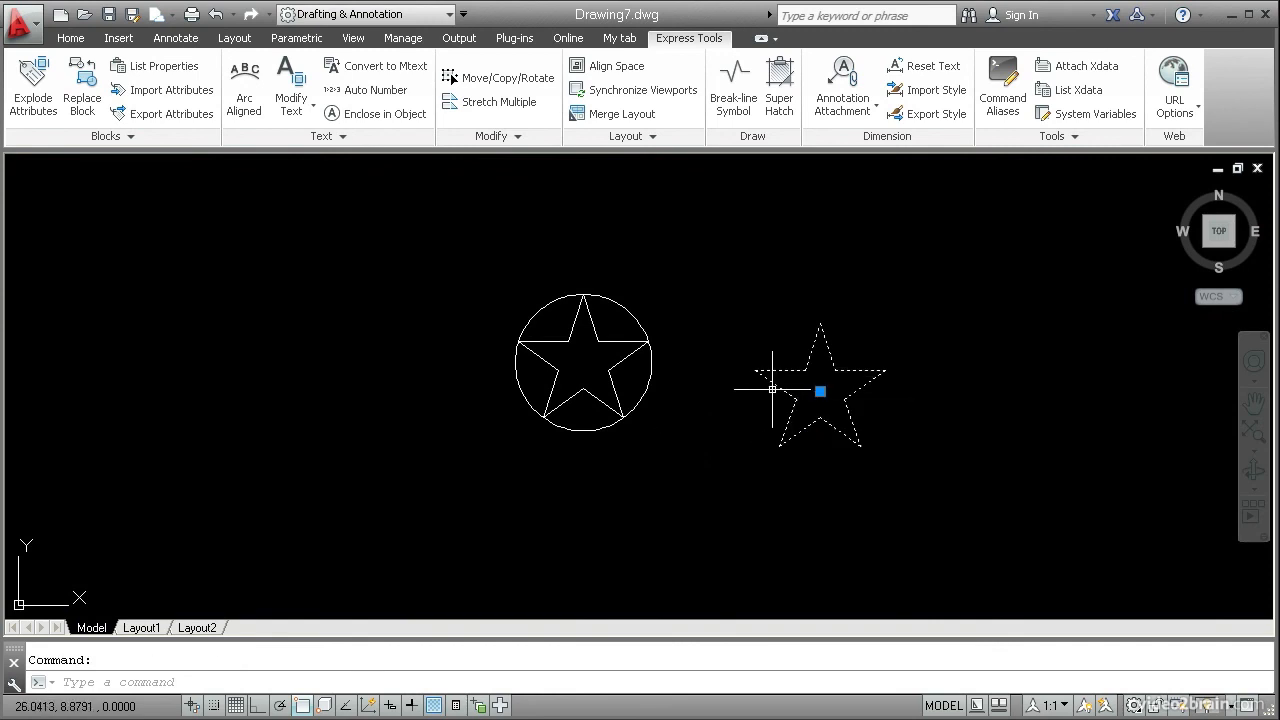
pyautogui.moveTo(765, 402)
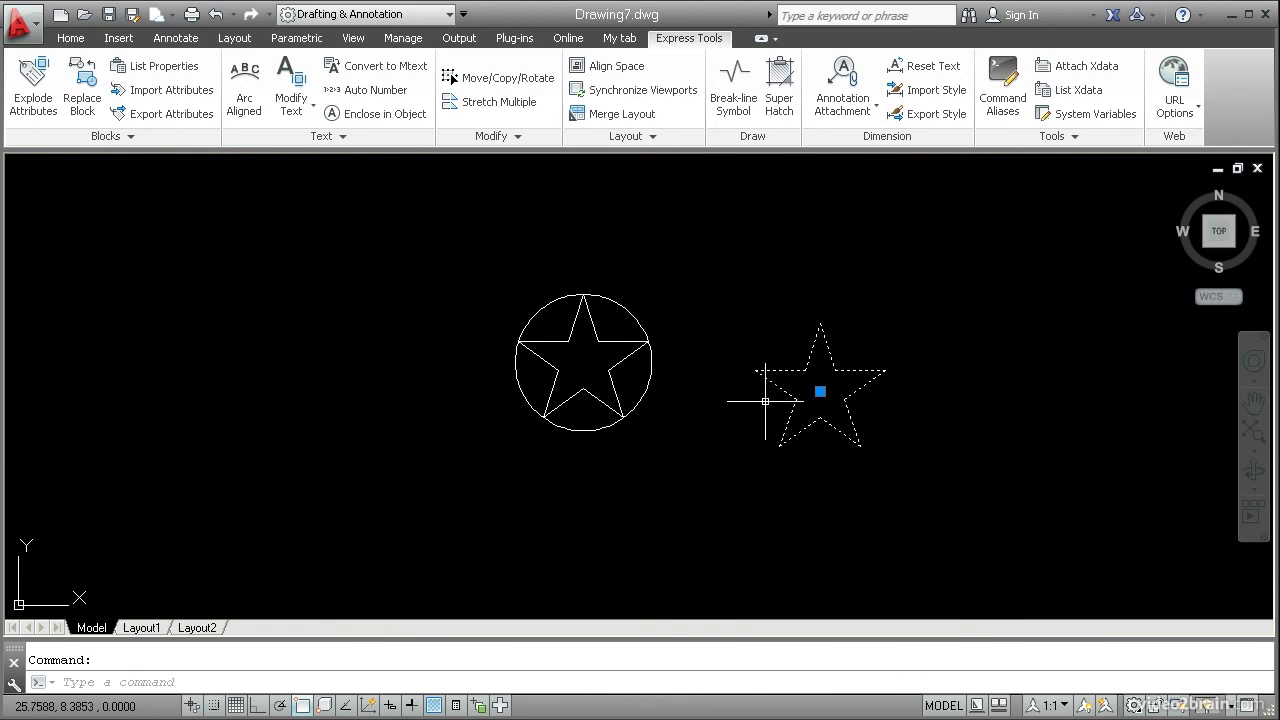
pyautogui.press('Escape')
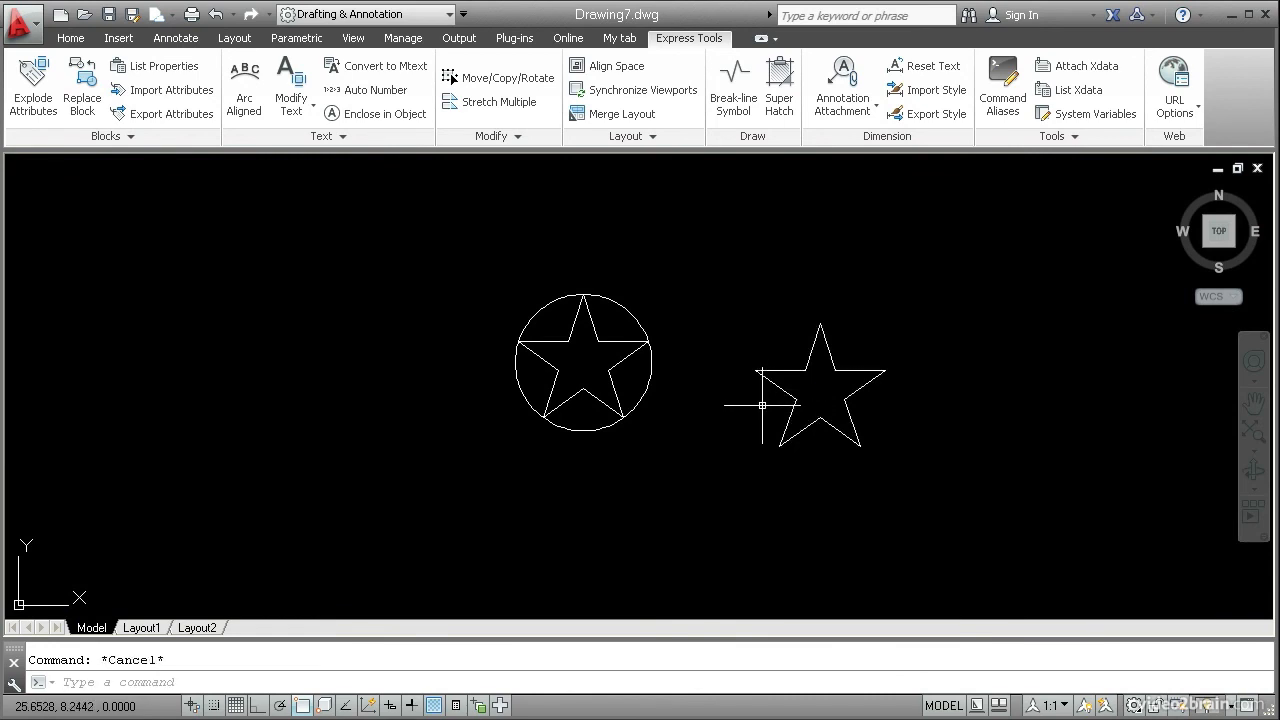